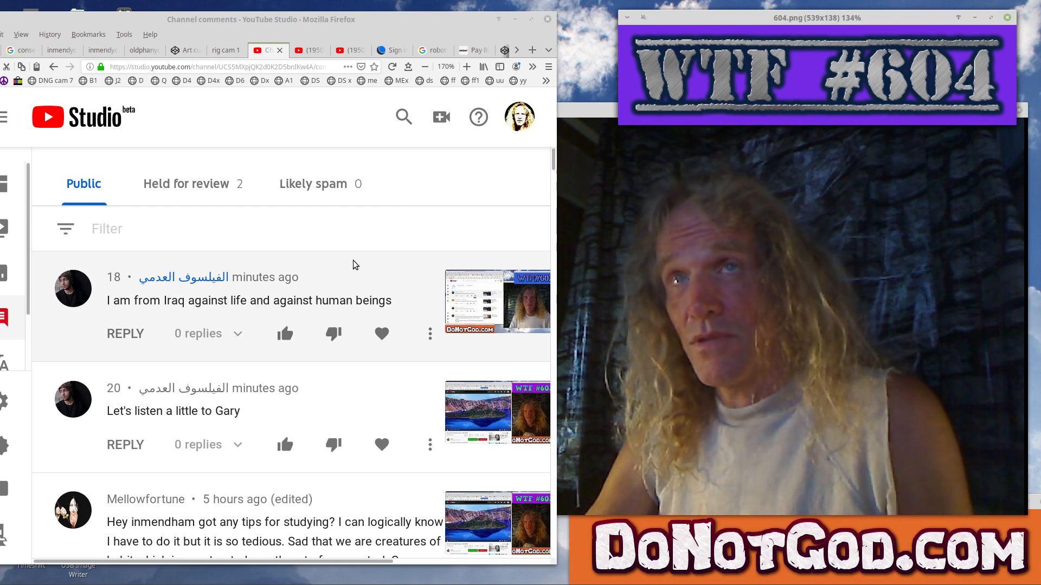
pyautogui.moveTo(201, 325)
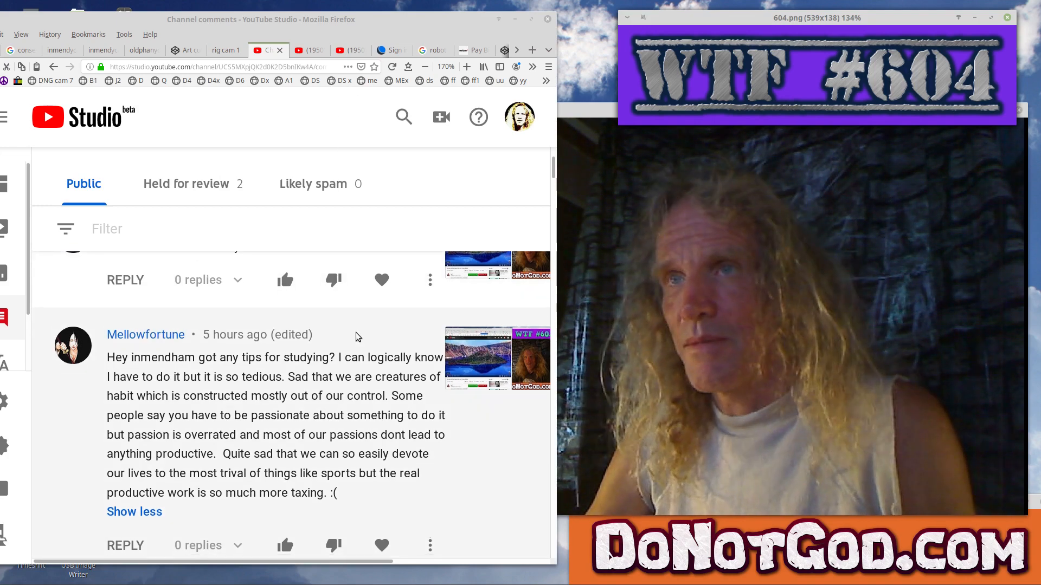
# Scroll through the expanded eight-hour-old comment about race down to its end
pyautogui.scroll(-3)
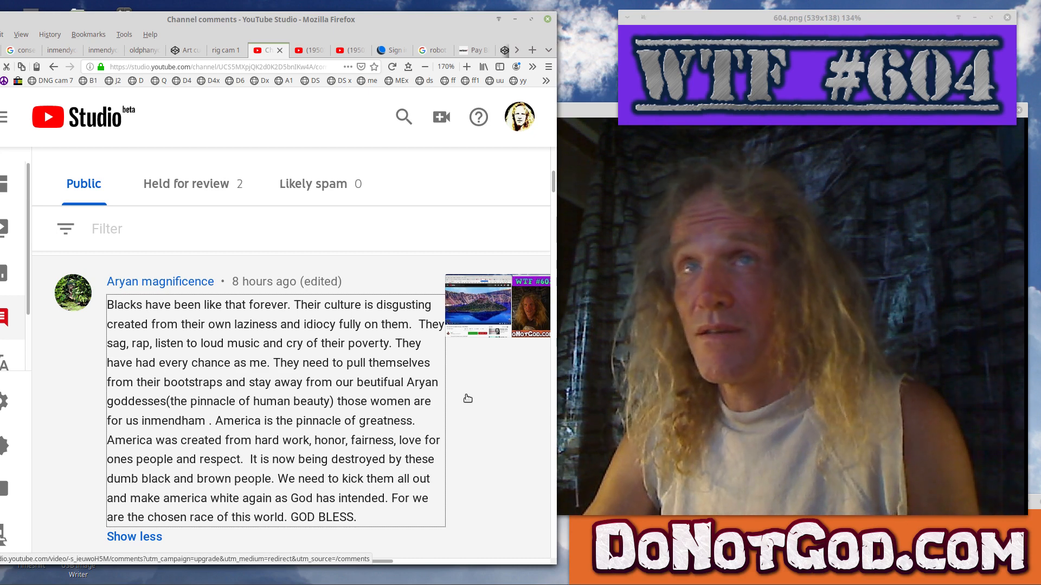
pyautogui.scroll(-3)
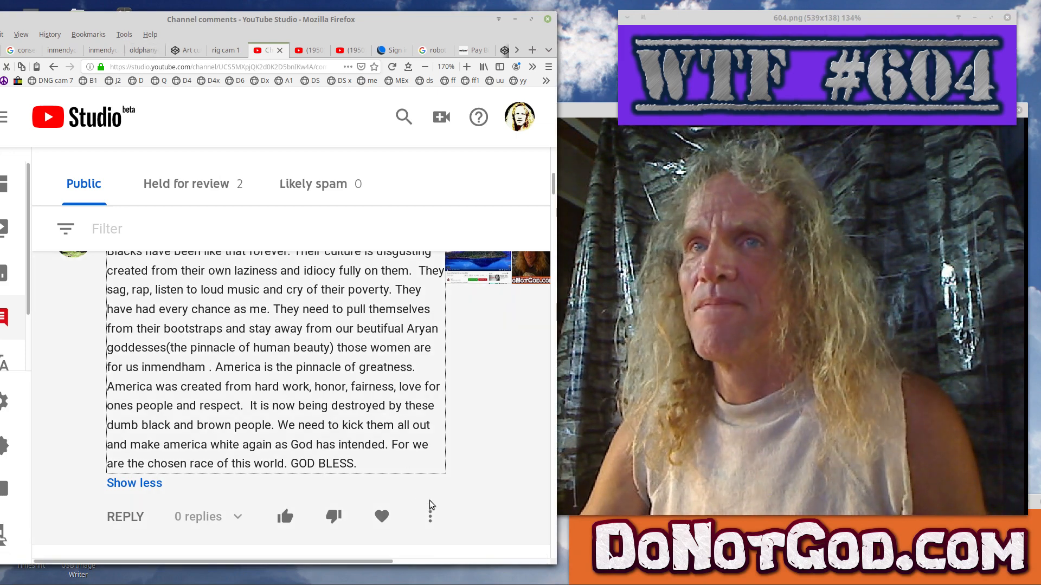
# Scroll past the long comment to the two-day-old comment about nurture and genetics
pyautogui.click(430, 517)
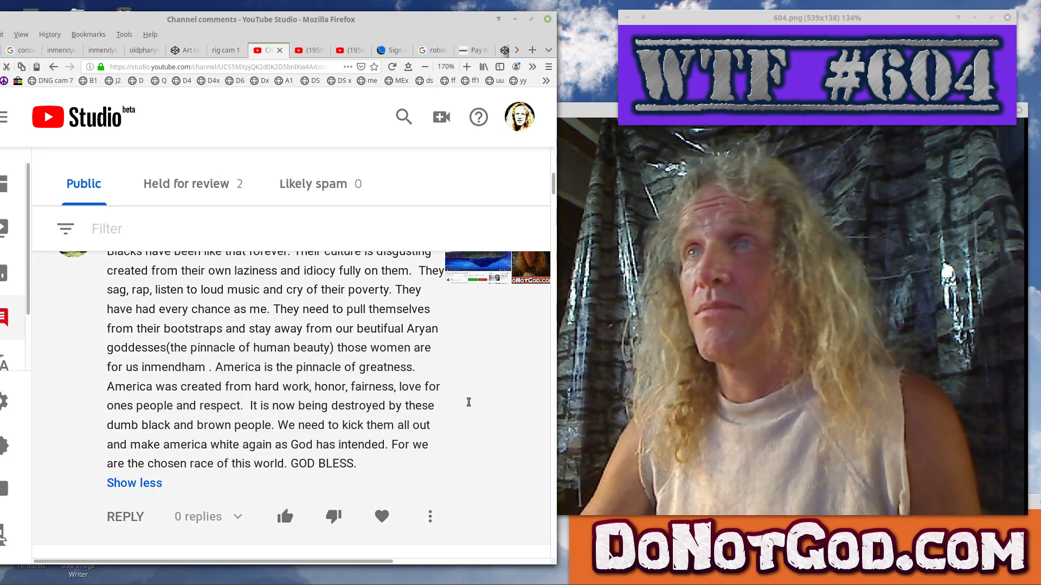
pyautogui.scroll(-3)
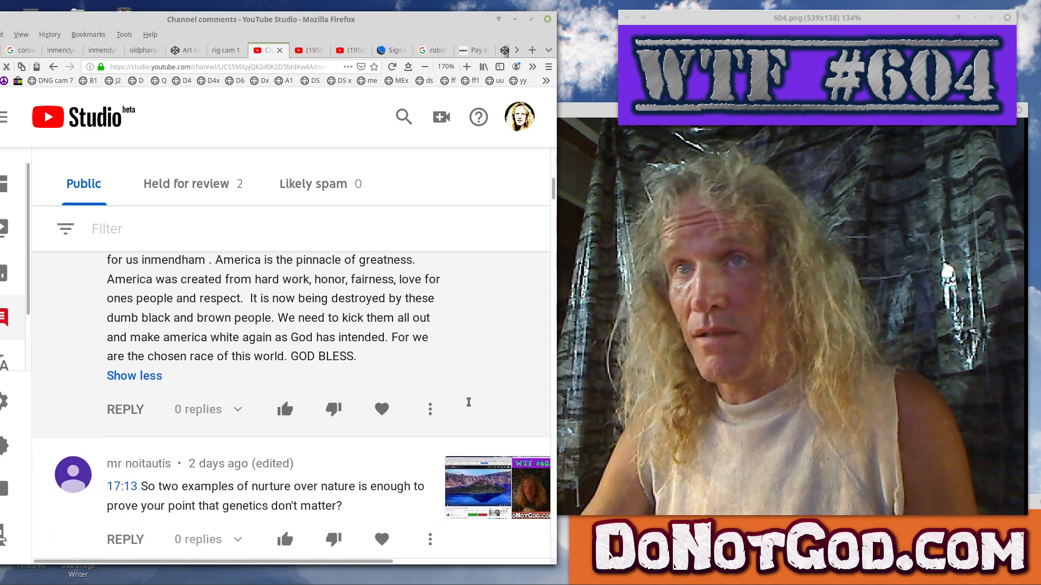
pyautogui.scroll(-3)
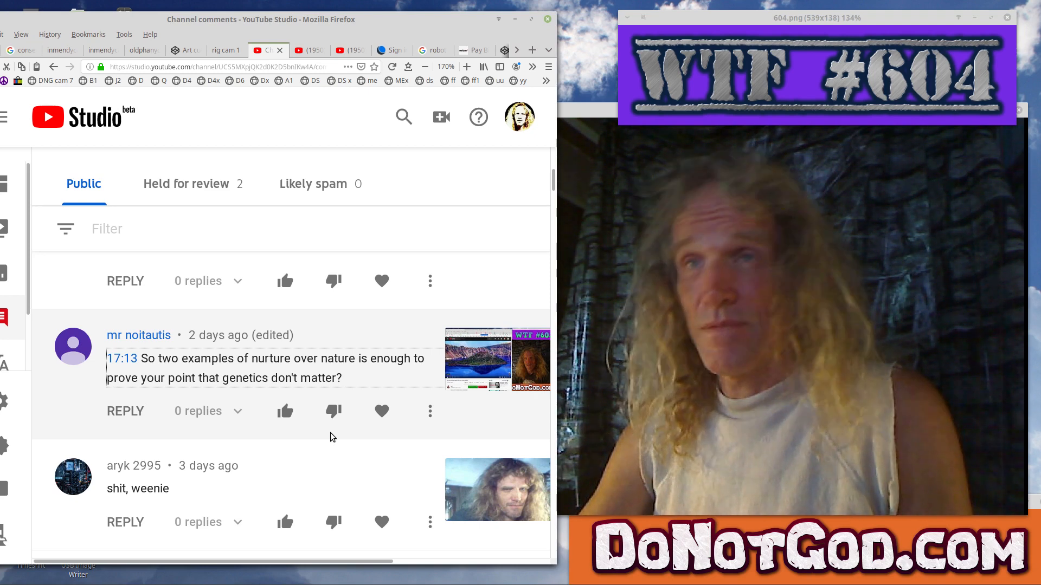
# Remove the short 'shit, weenie' comment from its three-dot moderation menu
pyautogui.scroll(-3)
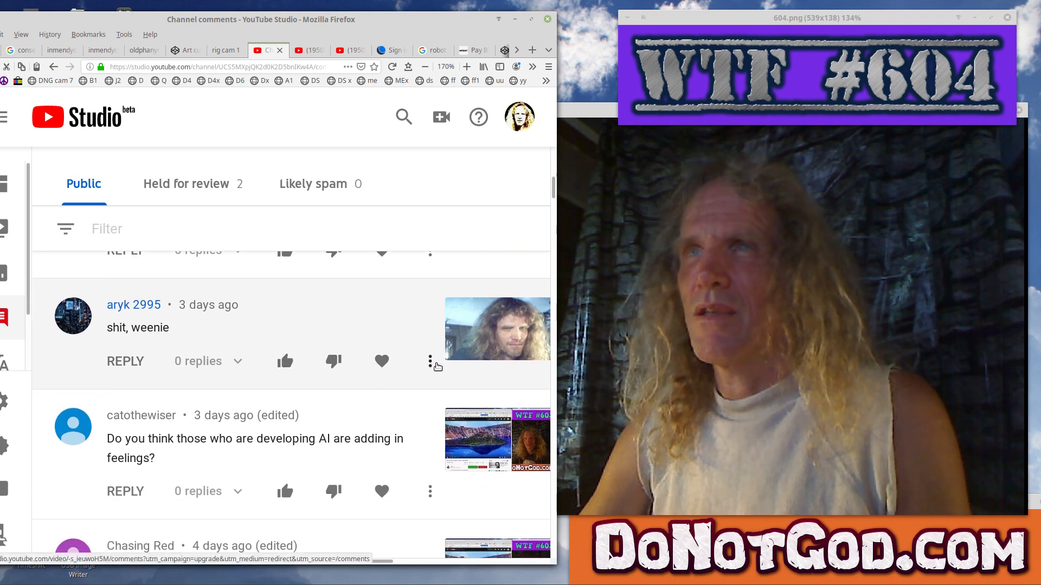
pyautogui.click(429, 361)
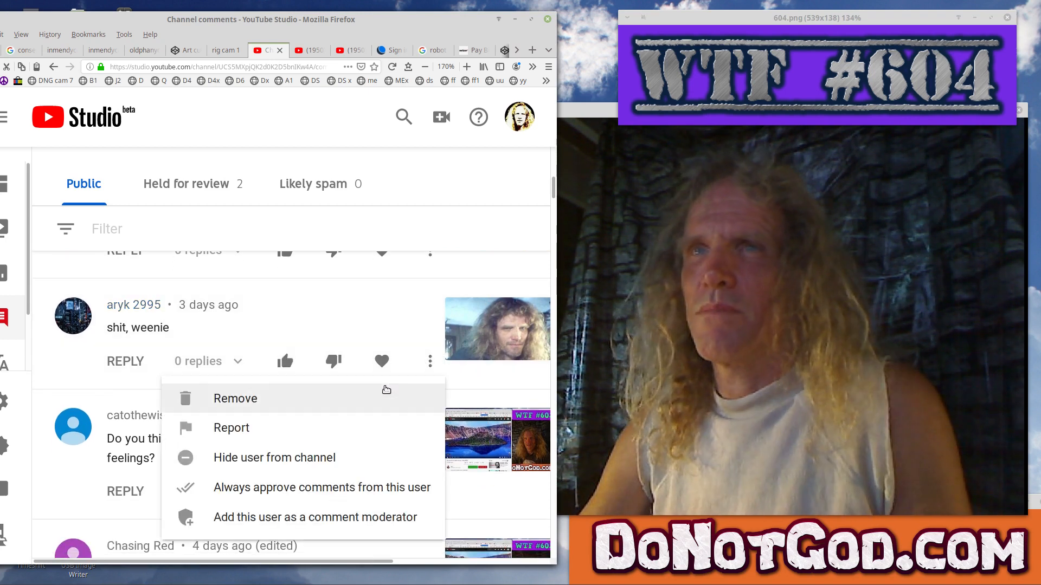
pyautogui.click(387, 390)
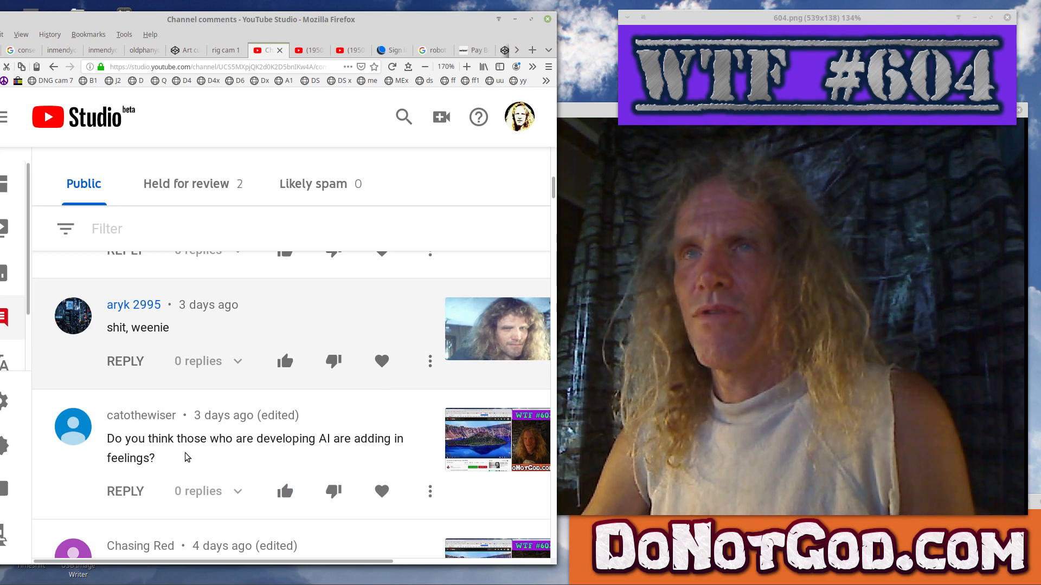
# Scroll down past the AI-feelings question toward the Chasing Red mass-shootings comment
pyautogui.scroll(-3)
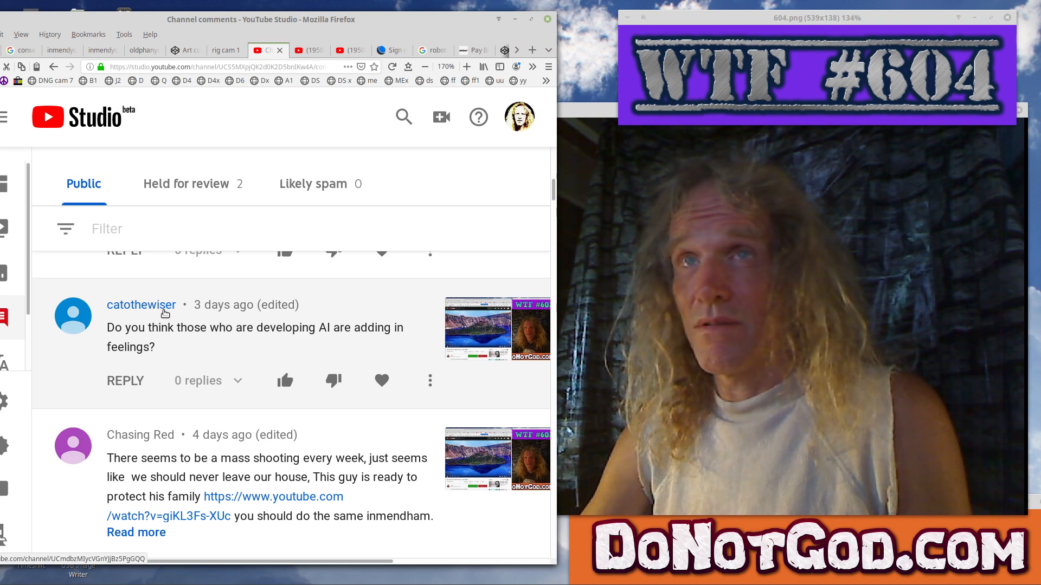
pyautogui.moveTo(234, 335)
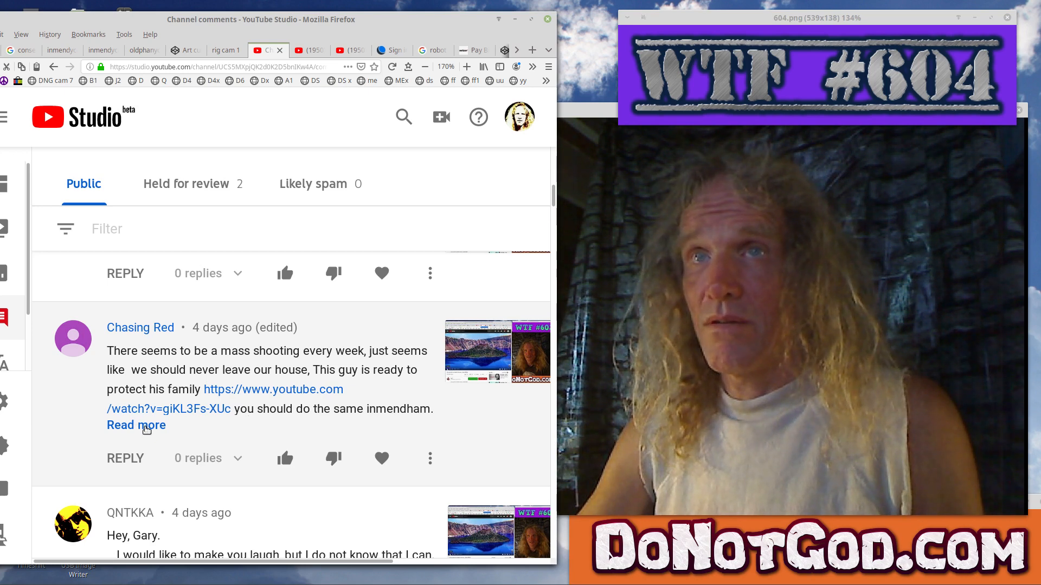
# Expand the mass-shooting comment and open its 'Response to active shooters' link in a new tab
pyautogui.click(135, 425)
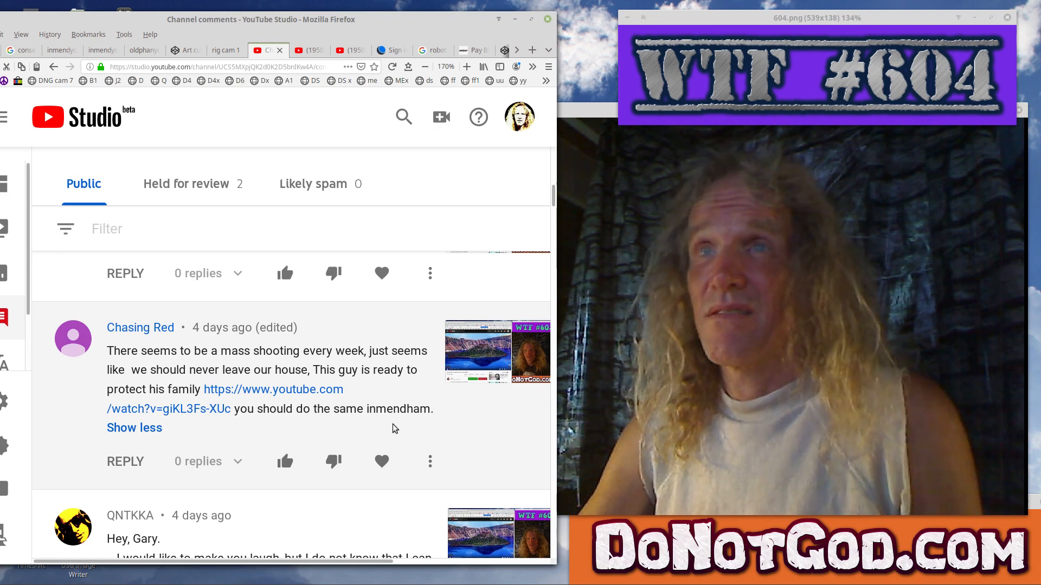
pyautogui.rightClick(273, 390)
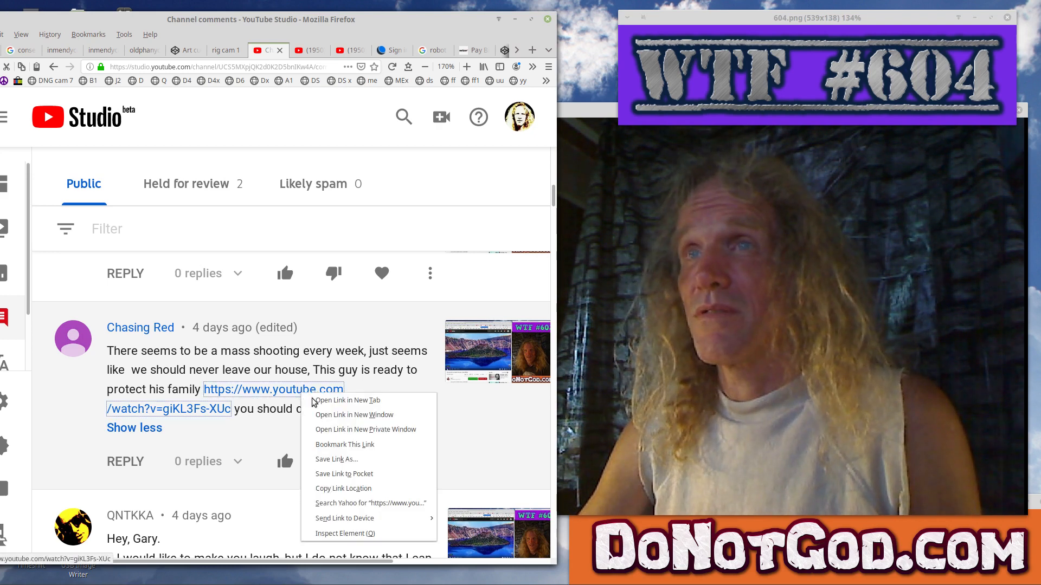
pyautogui.click(346, 400)
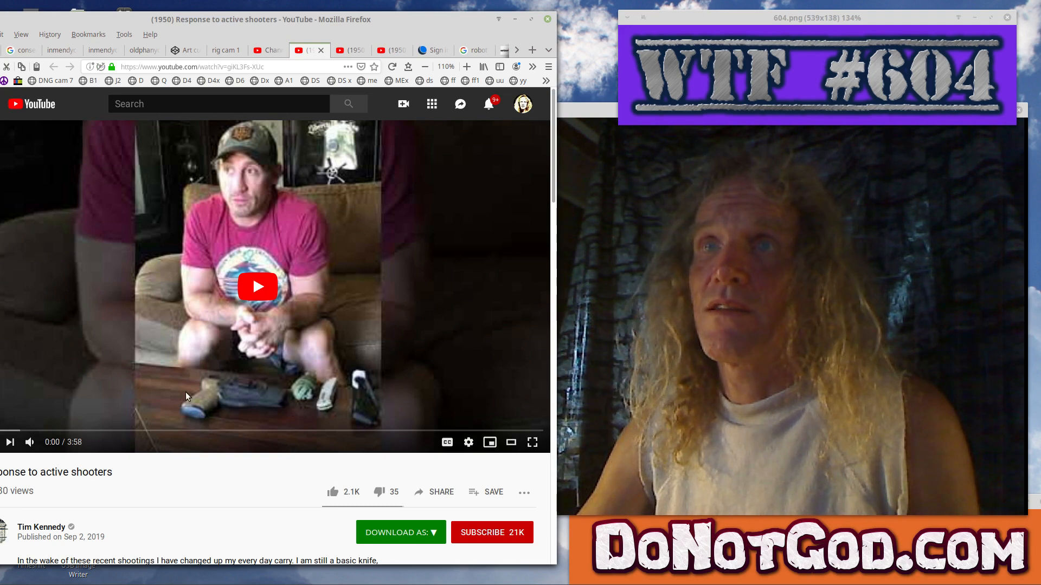
pyautogui.moveTo(237, 417)
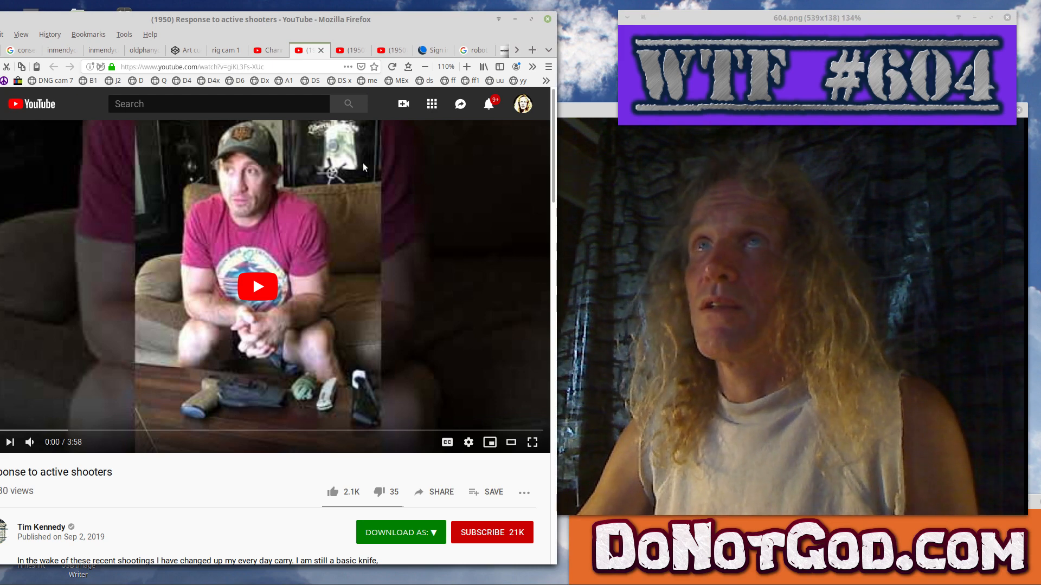
pyautogui.moveTo(320, 52)
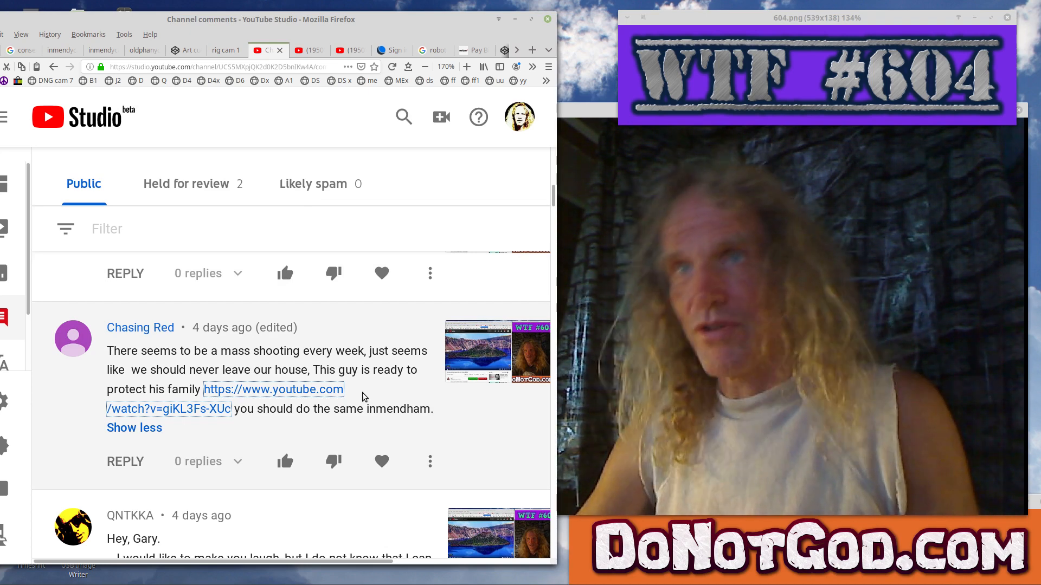
pyautogui.scroll(-3)
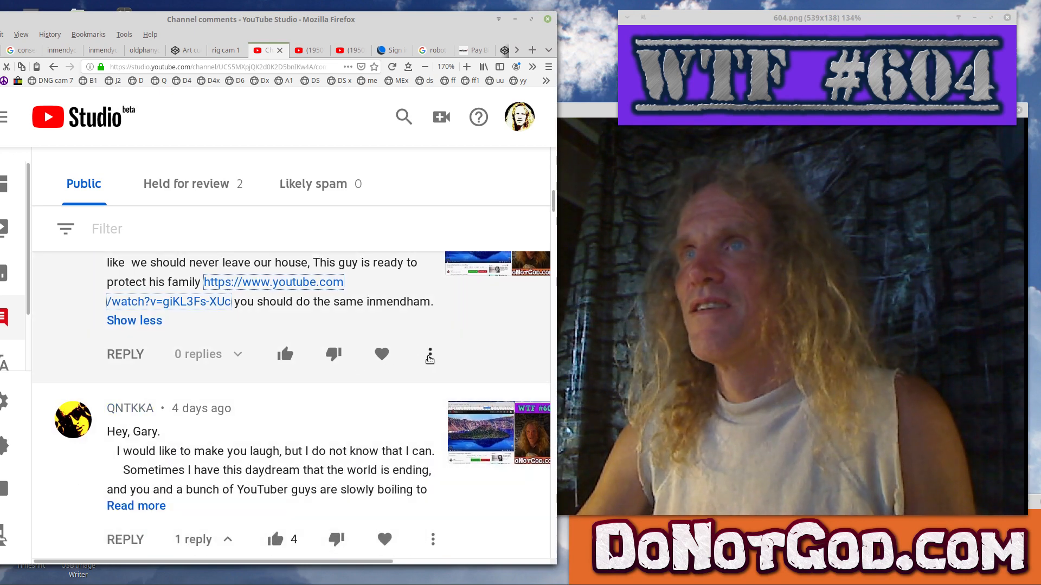
pyautogui.click(429, 354)
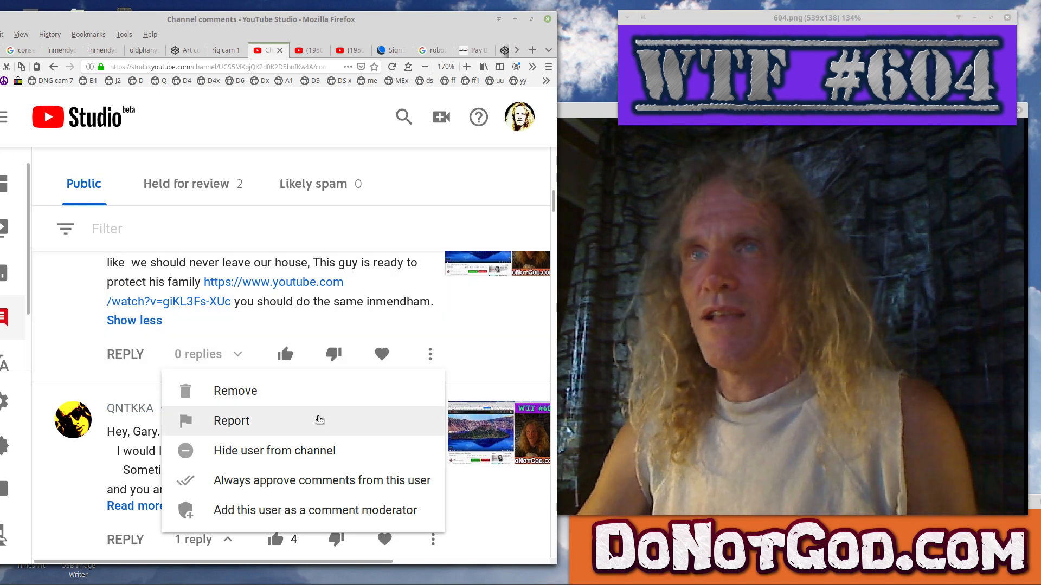
pyautogui.moveTo(318, 450)
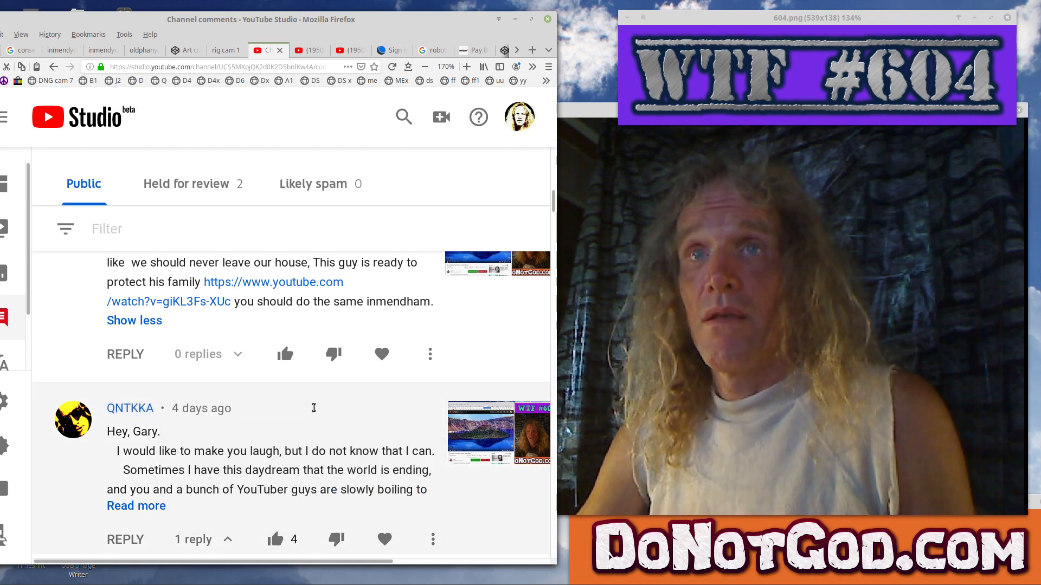
# Read the four-day-old daydream comment to its end, down to the three-day-old reply
pyautogui.scroll(-3)
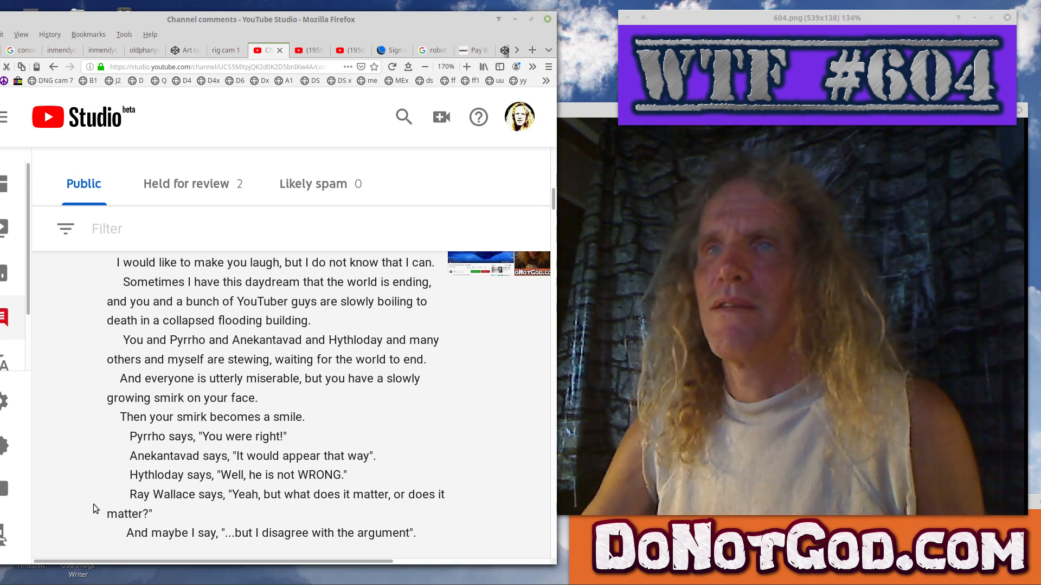
pyautogui.scroll(-3)
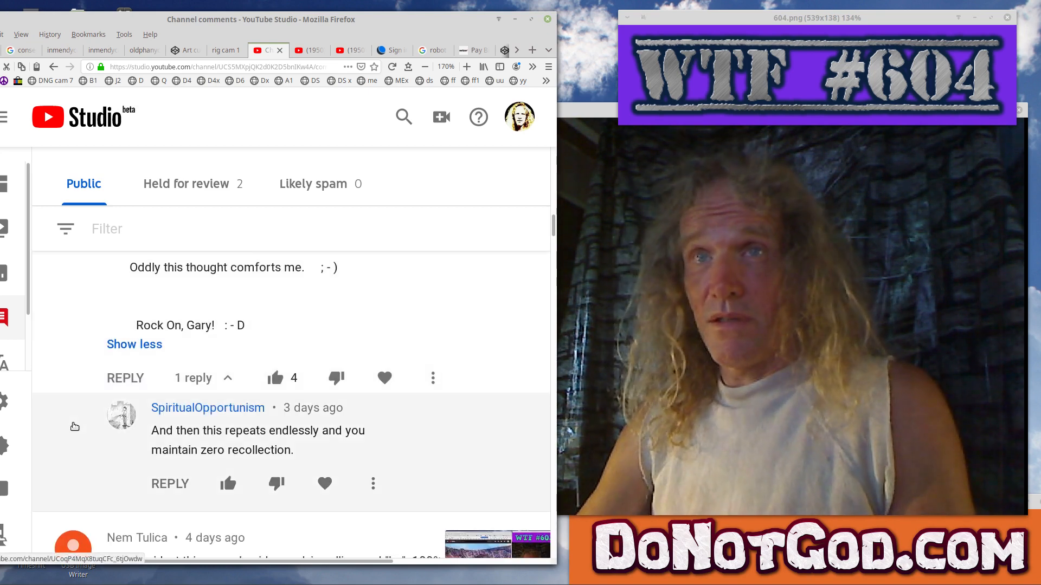
# Bring the four-day-old comment objecting to calling god 'he' into view and expand it
pyautogui.scroll(-3)
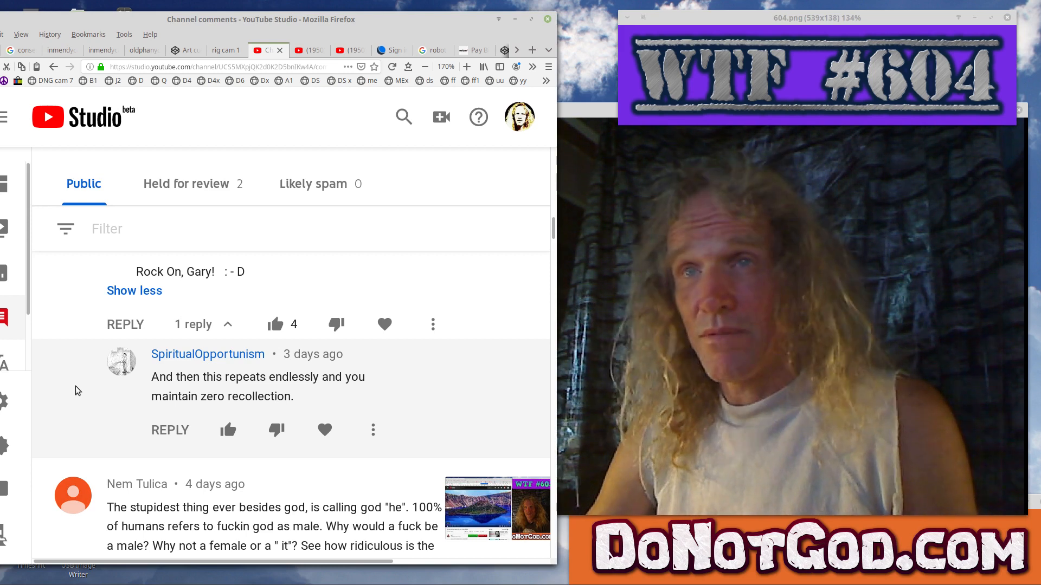
pyautogui.scroll(-3)
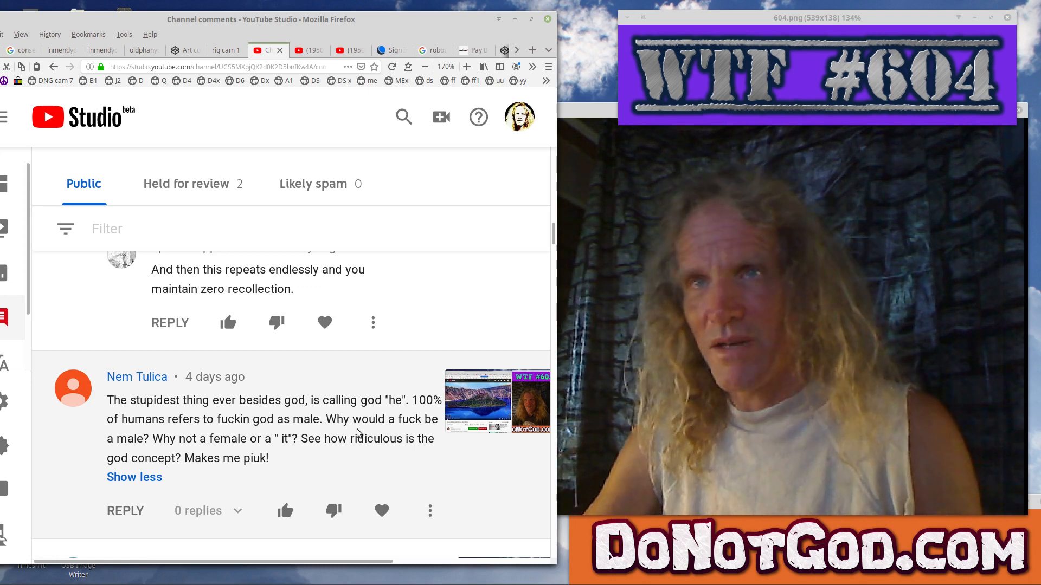
pyautogui.scroll(-3)
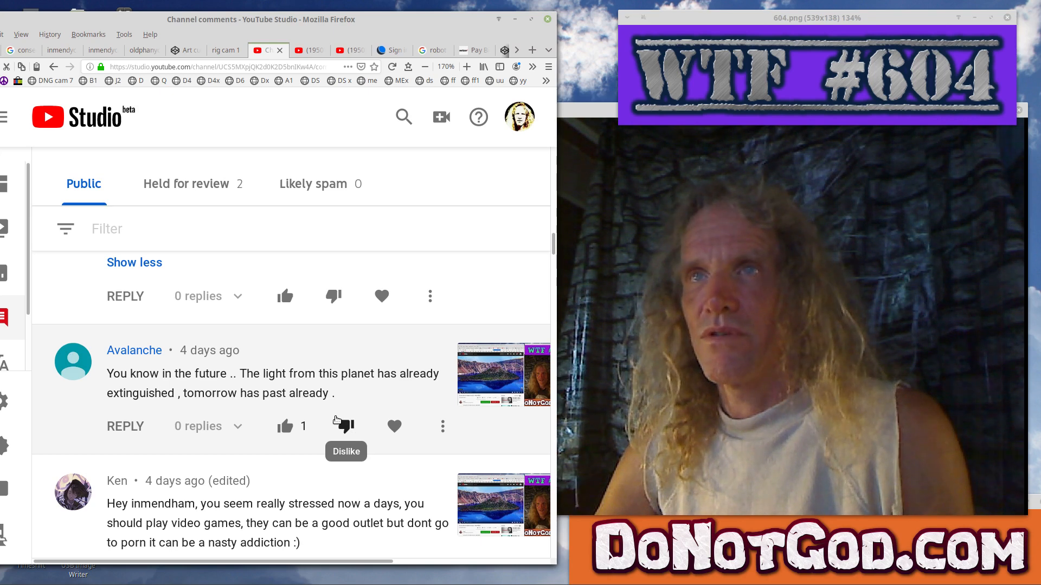
pyautogui.moveTo(334, 388)
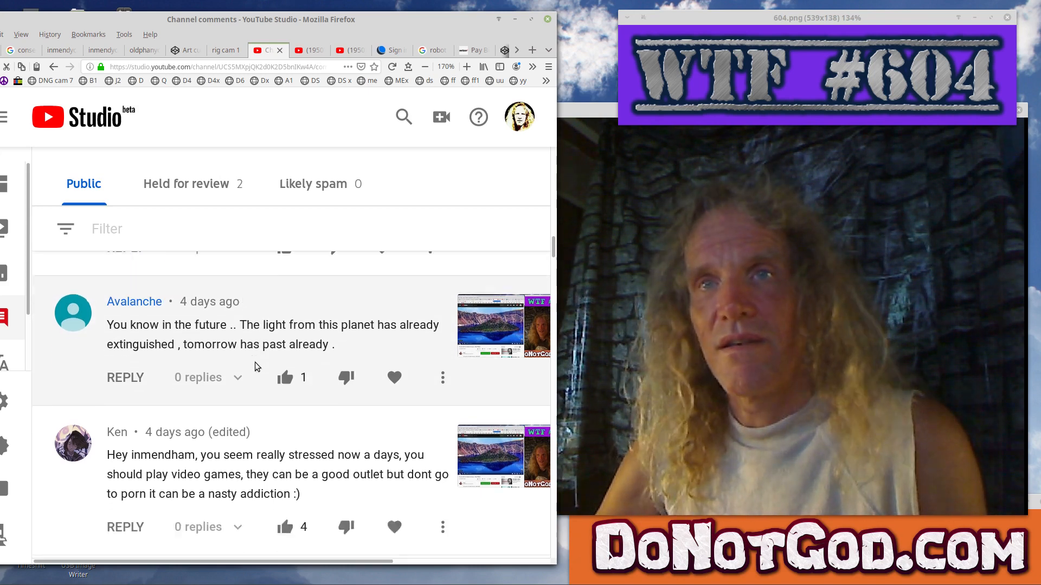
pyautogui.scroll(-3)
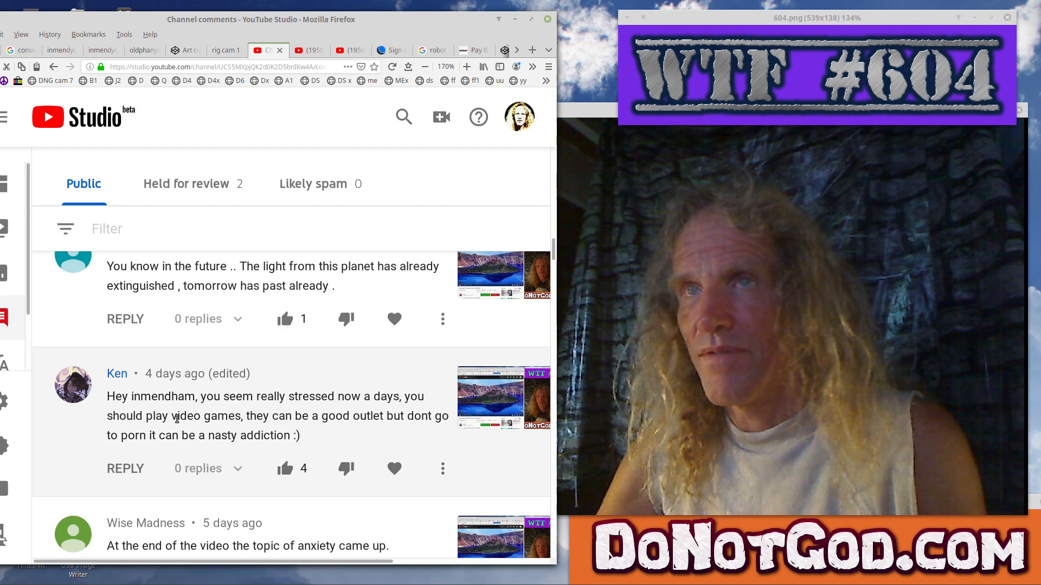
pyautogui.moveTo(72, 438)
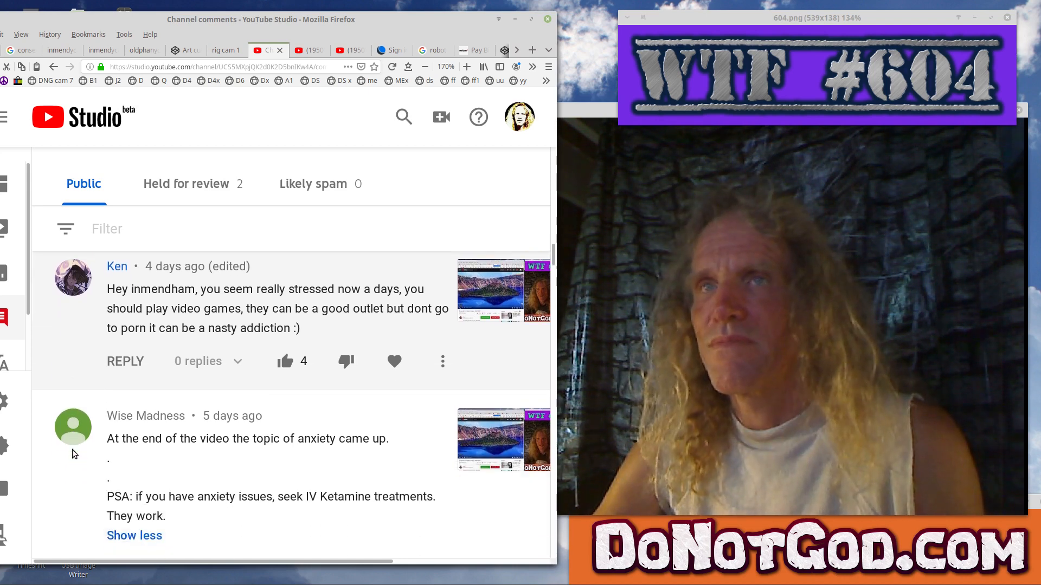
# Scroll down to the five-day-old anxiety comment recommending IV Ketamine treatments
pyautogui.scroll(-3)
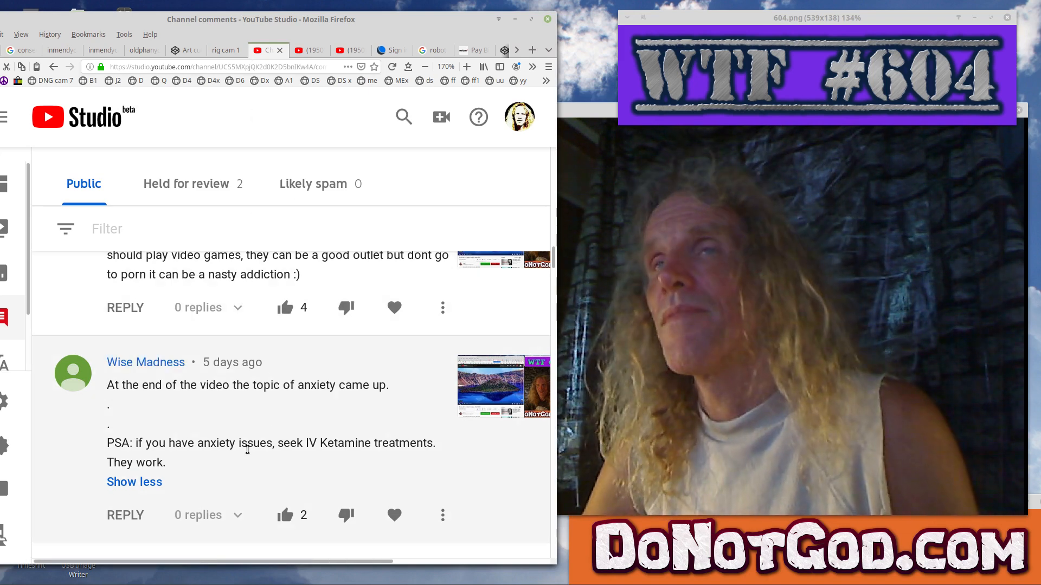
pyautogui.scroll(-3)
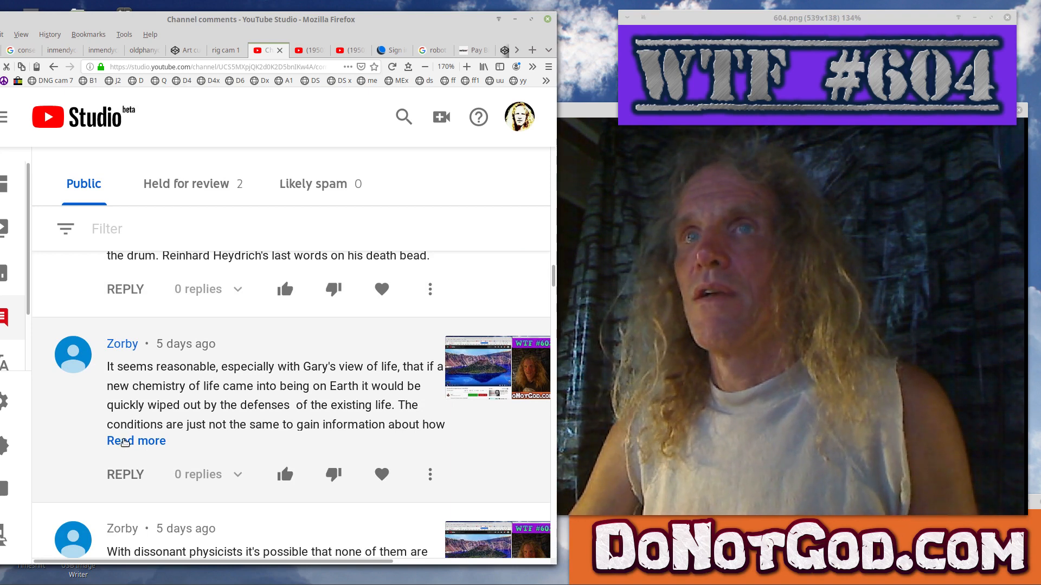
# Expand Zorby's five-day-old comment about a new chemistry of life with Read more
pyautogui.click(135, 440)
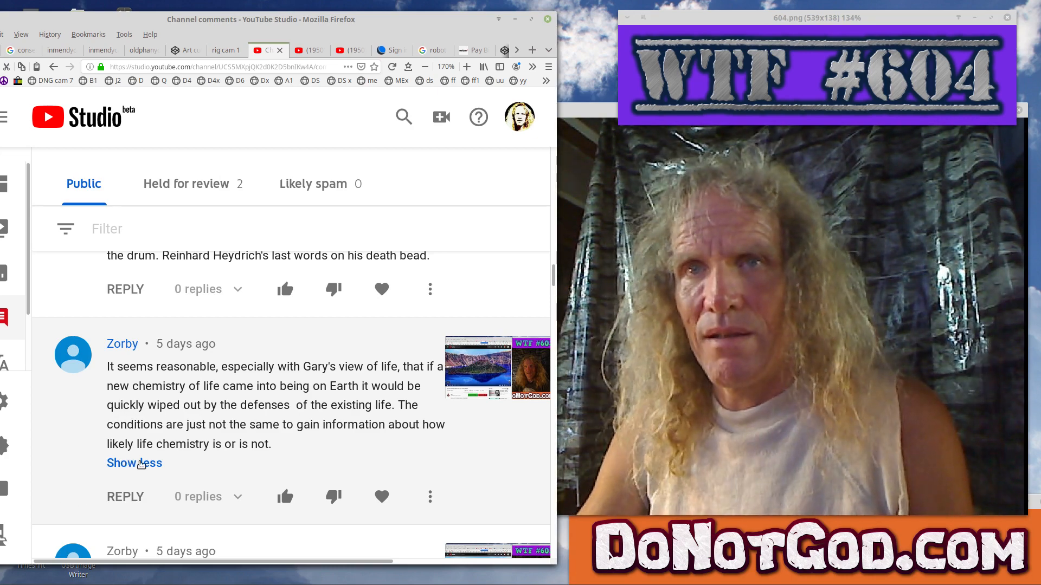
pyautogui.scroll(-3)
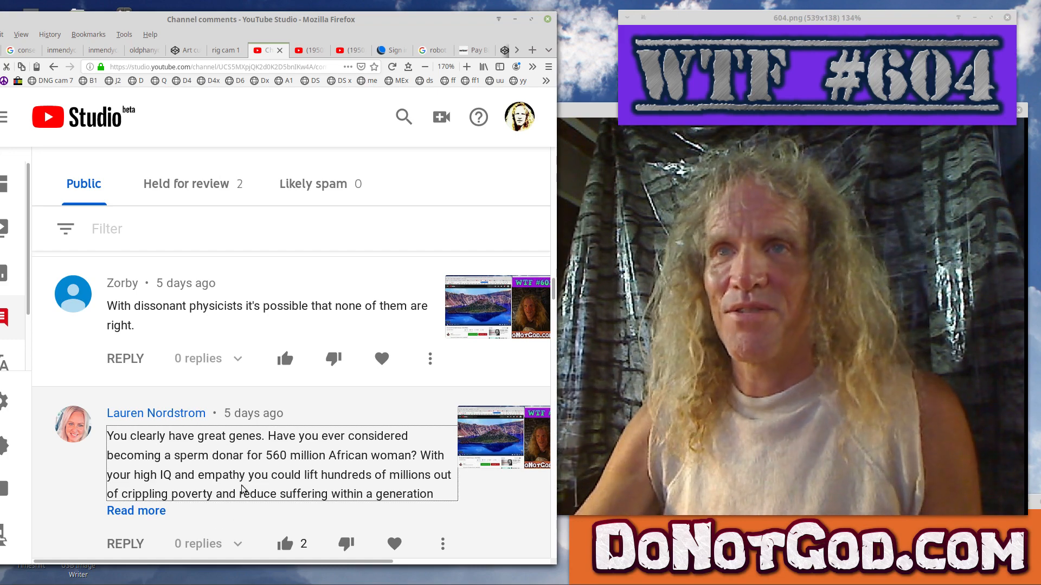
# Expand the full text of the long great genes comment
pyautogui.click(136, 510)
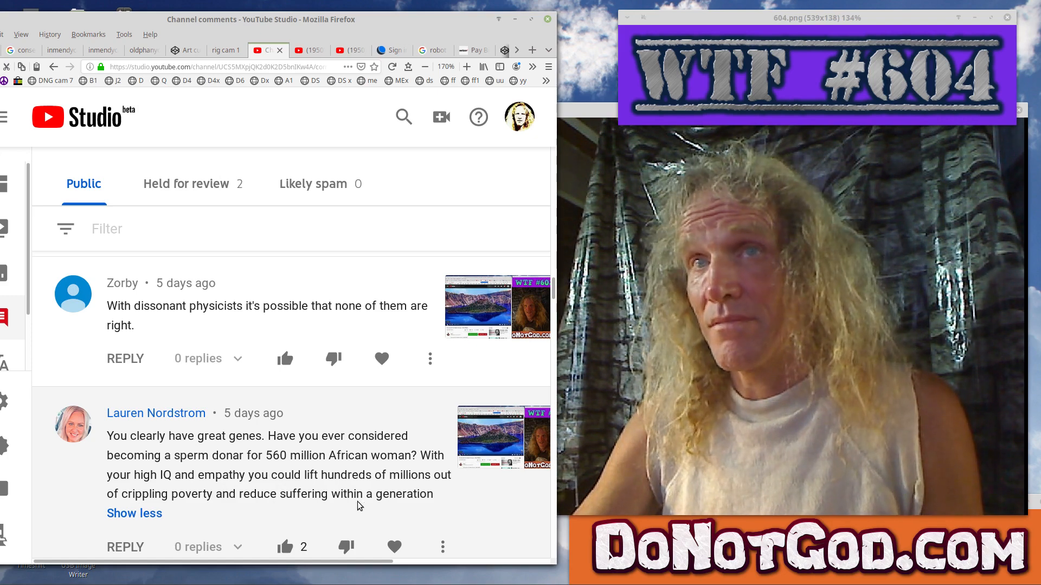
# Expand the great genes and poverty comment, then scroll to the spreading-the-message thread
pyautogui.scroll(-3)
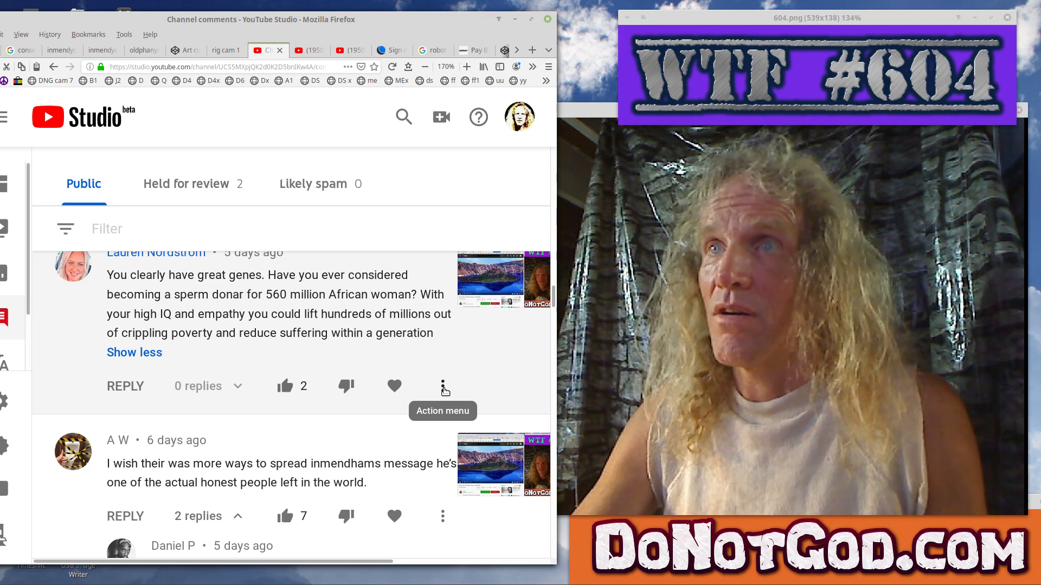
pyautogui.click(443, 386)
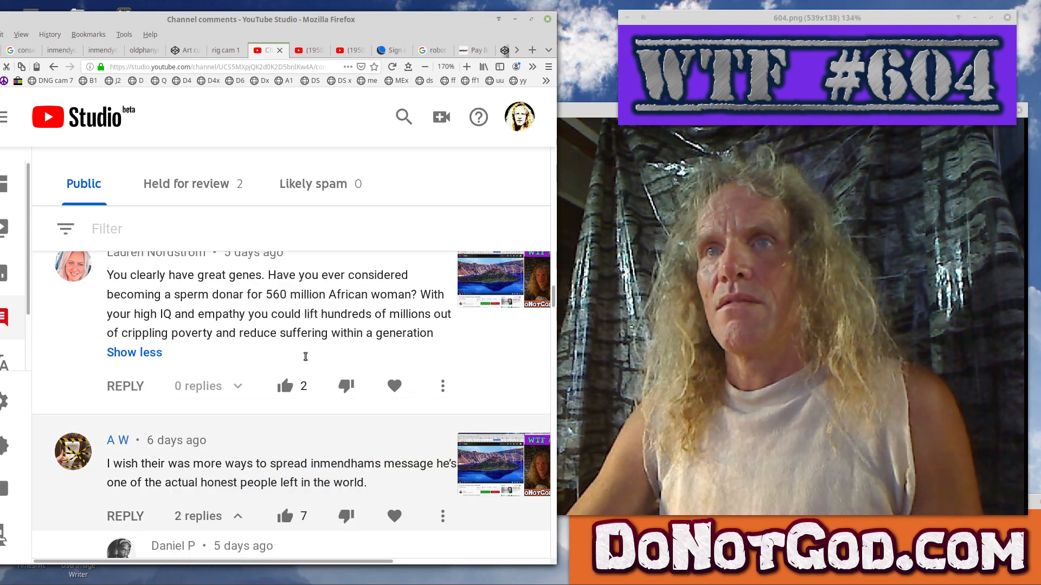
pyautogui.scroll(-3)
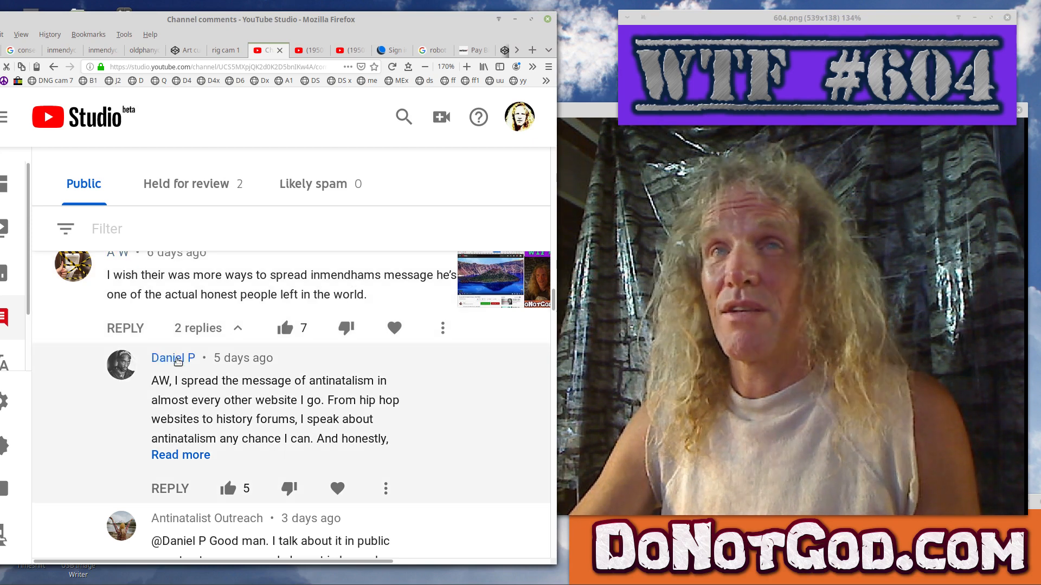
pyautogui.moveTo(118, 429)
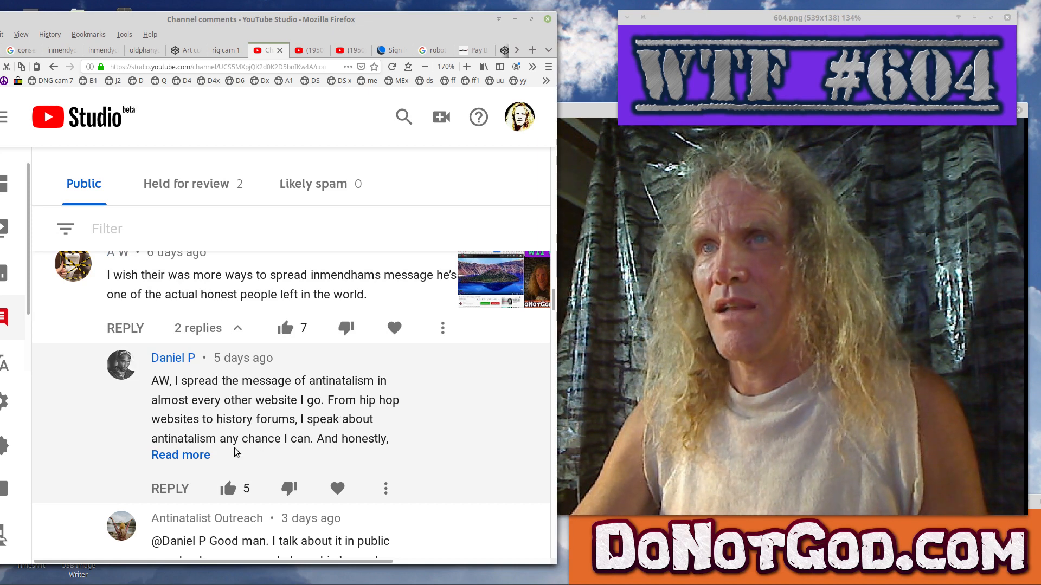
pyautogui.click(181, 454)
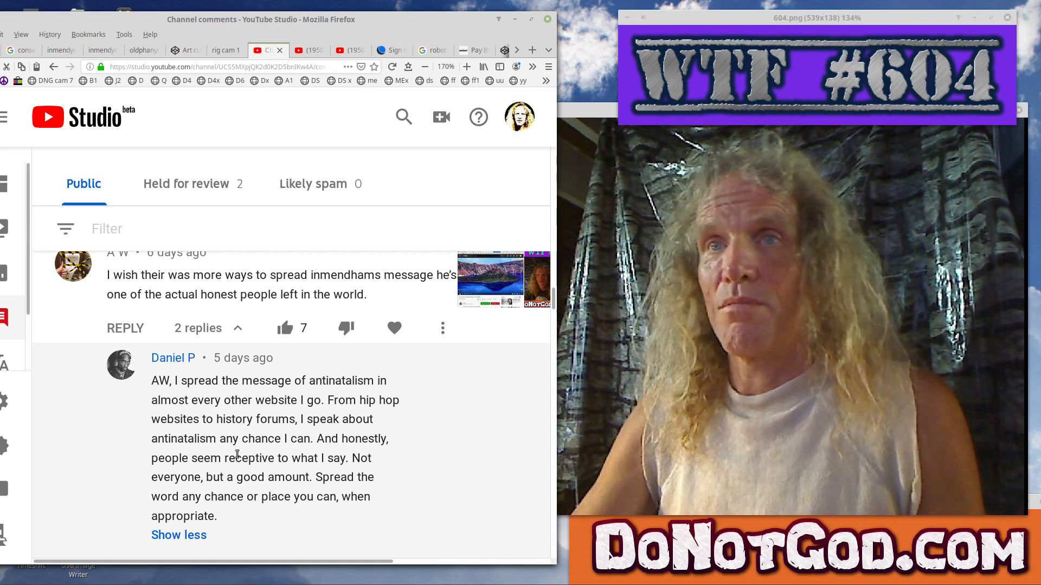
pyautogui.scroll(-3)
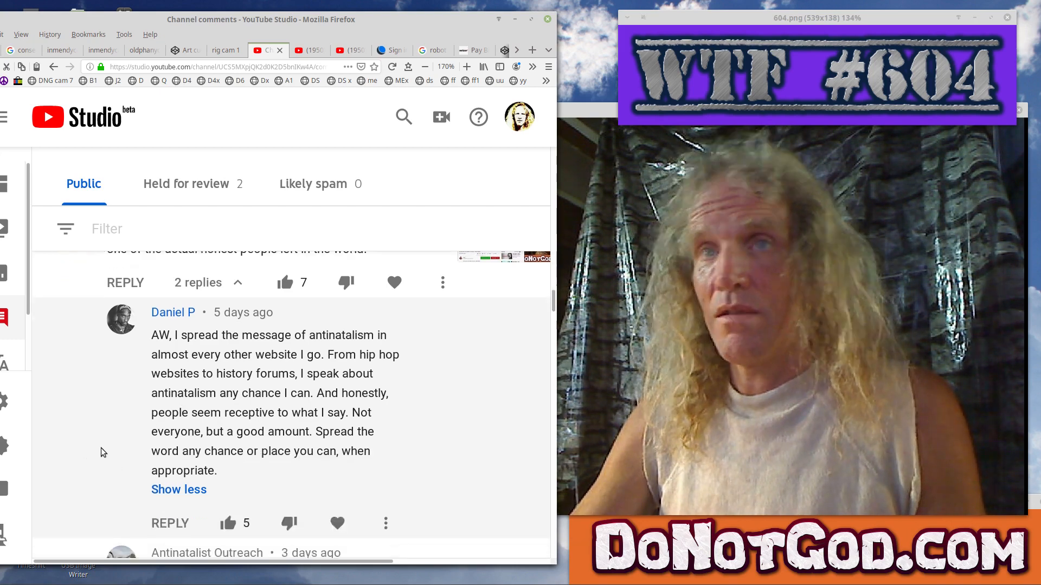
pyautogui.scroll(-3)
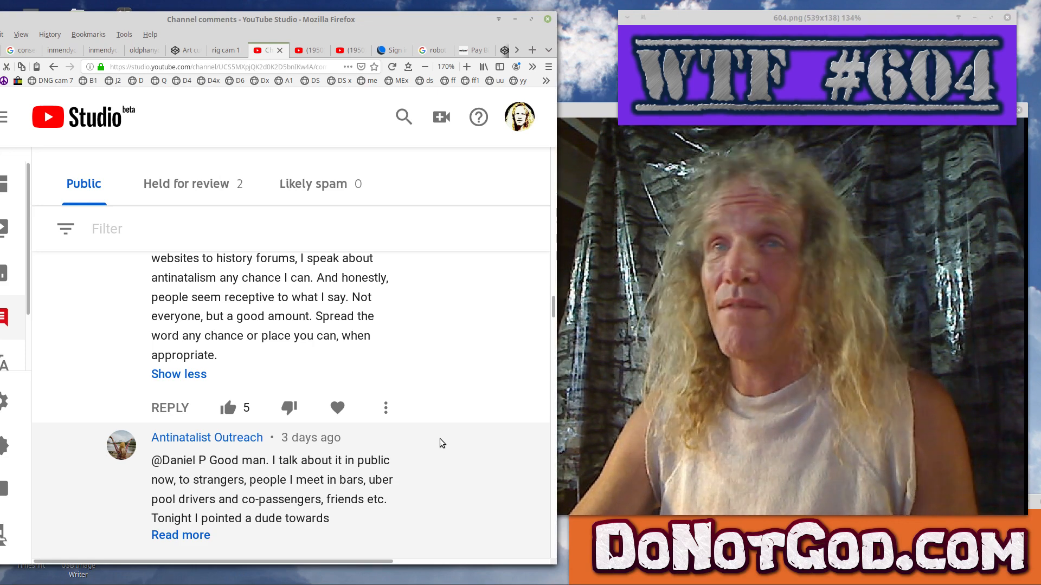
pyautogui.scroll(-3)
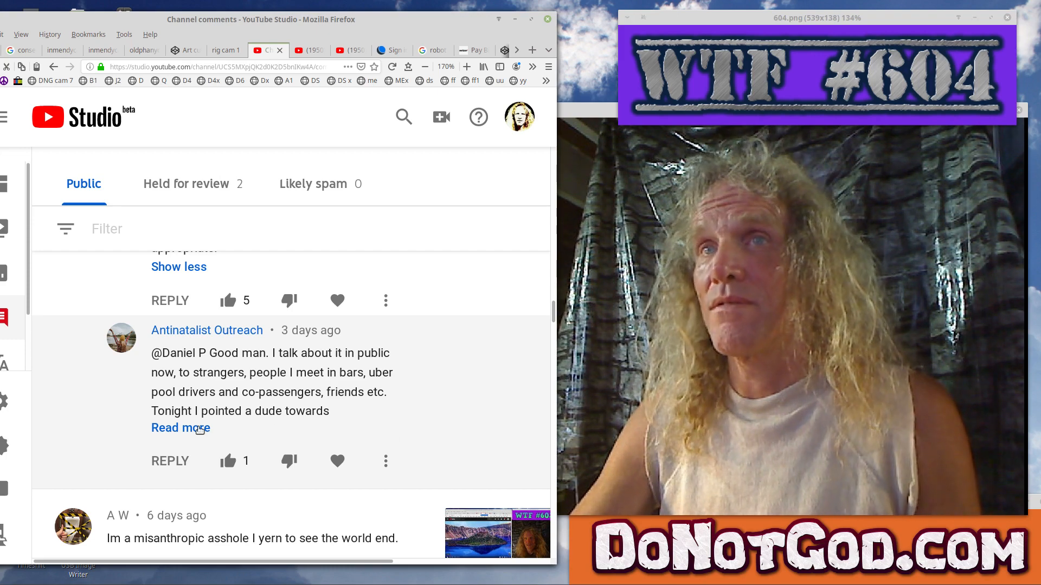
pyautogui.click(180, 428)
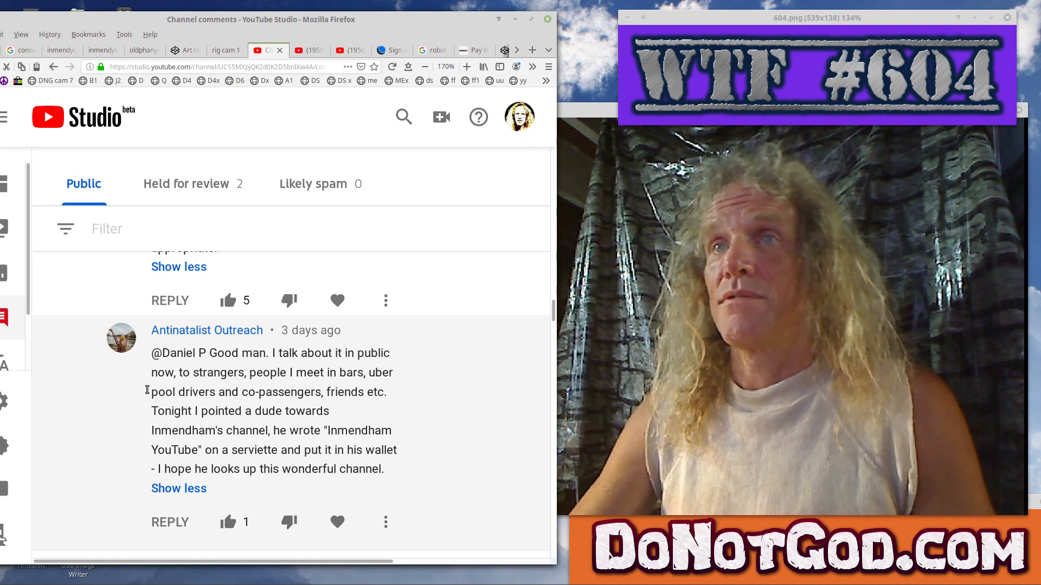
pyautogui.scroll(-3)
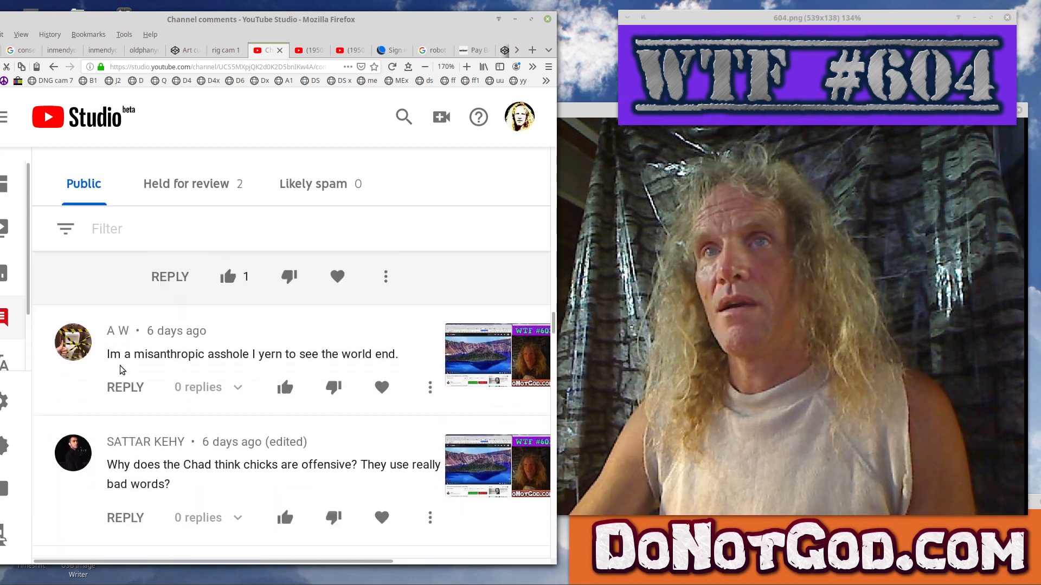
pyautogui.scroll(-3)
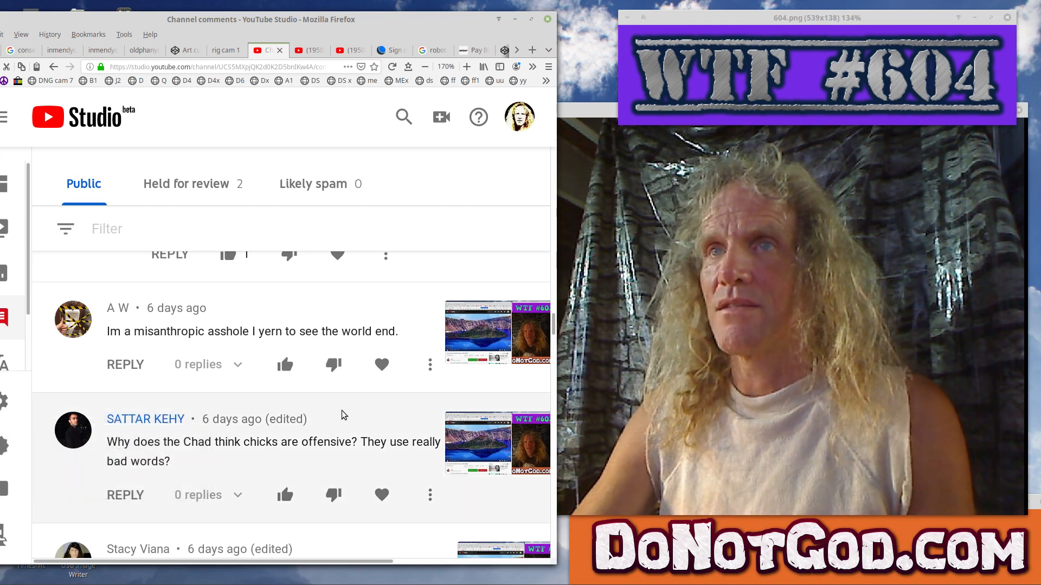
pyautogui.scroll(-3)
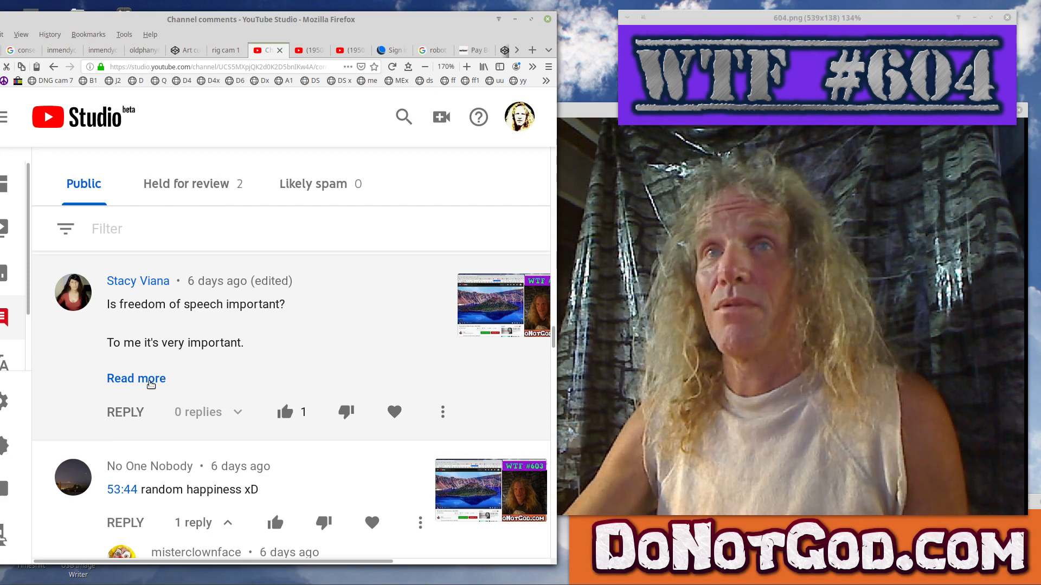
pyautogui.click(136, 379)
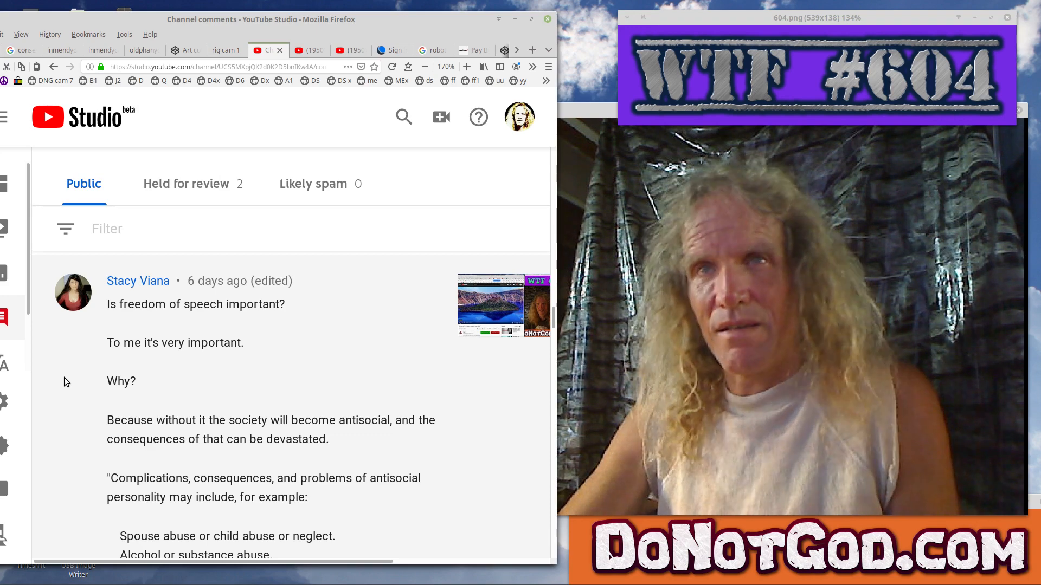
pyautogui.scroll(-3)
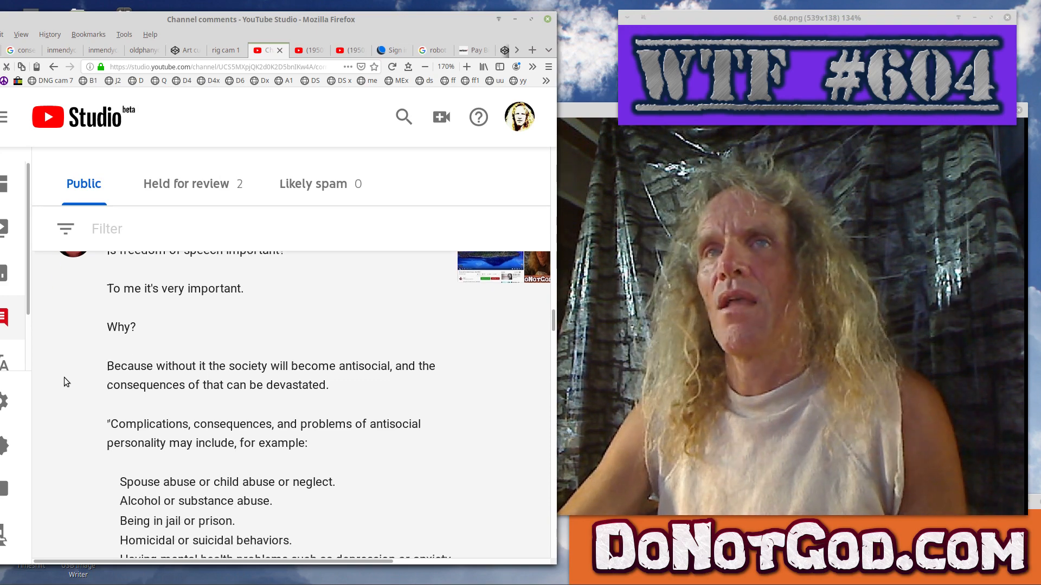
pyautogui.scroll(-3)
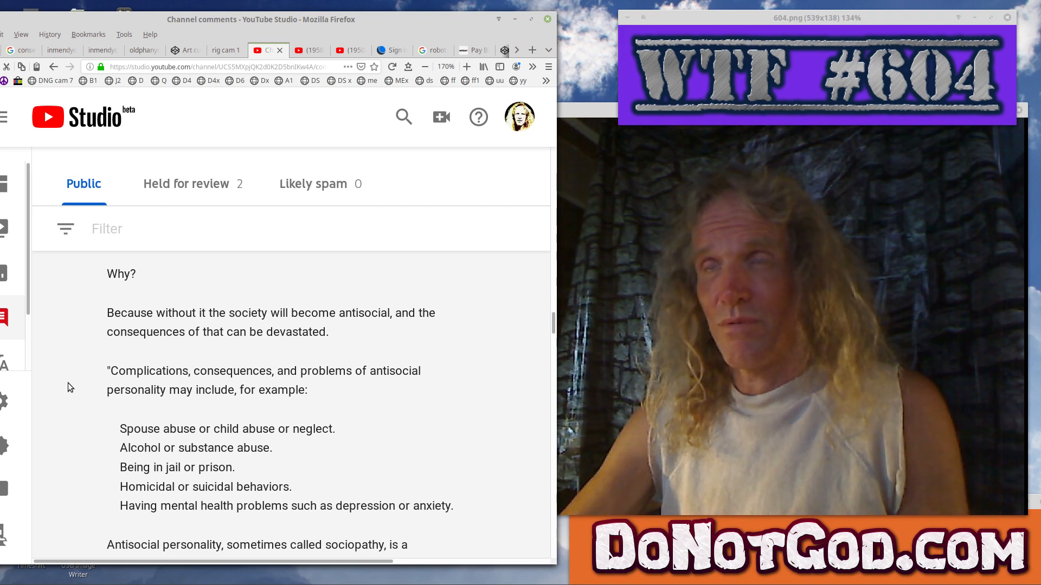
pyautogui.scroll(-3)
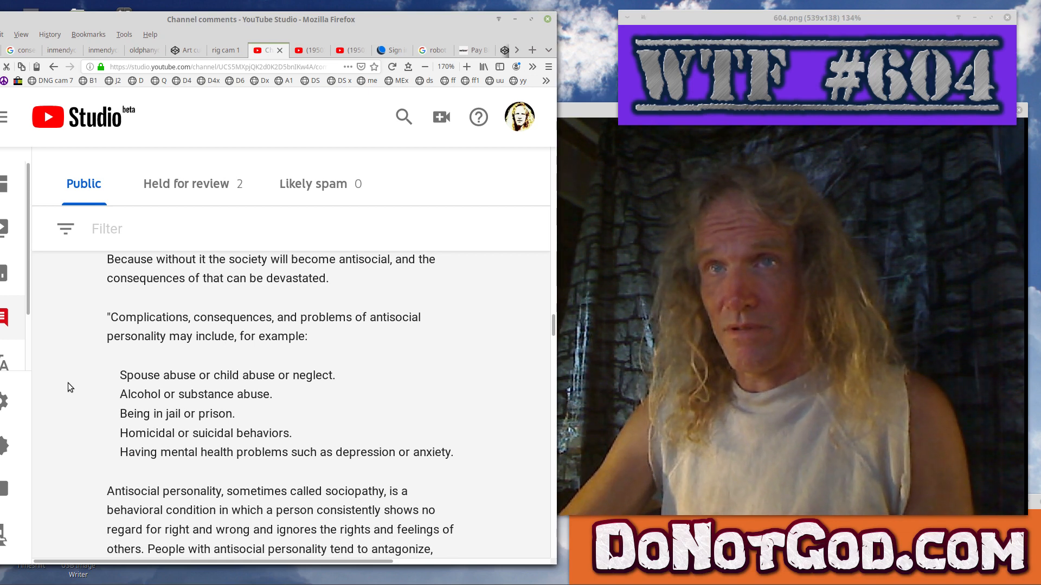
pyautogui.scroll(-3)
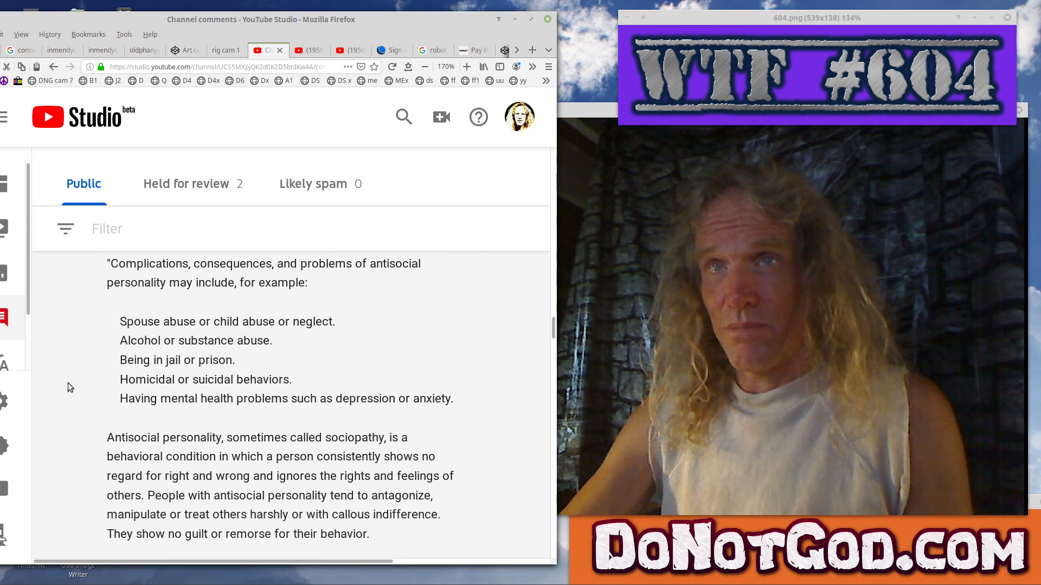
pyautogui.scroll(-3)
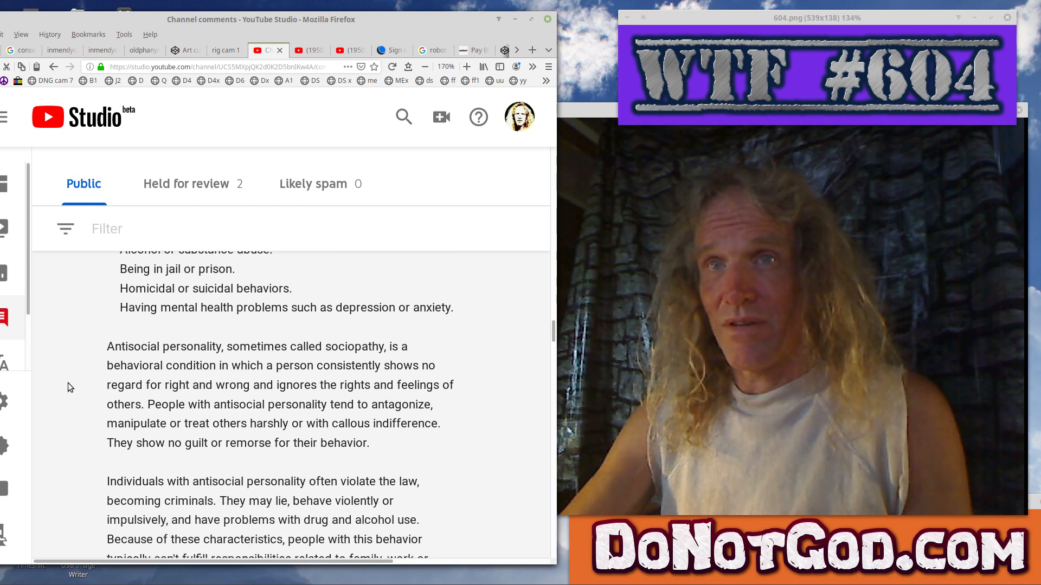
pyautogui.scroll(-3)
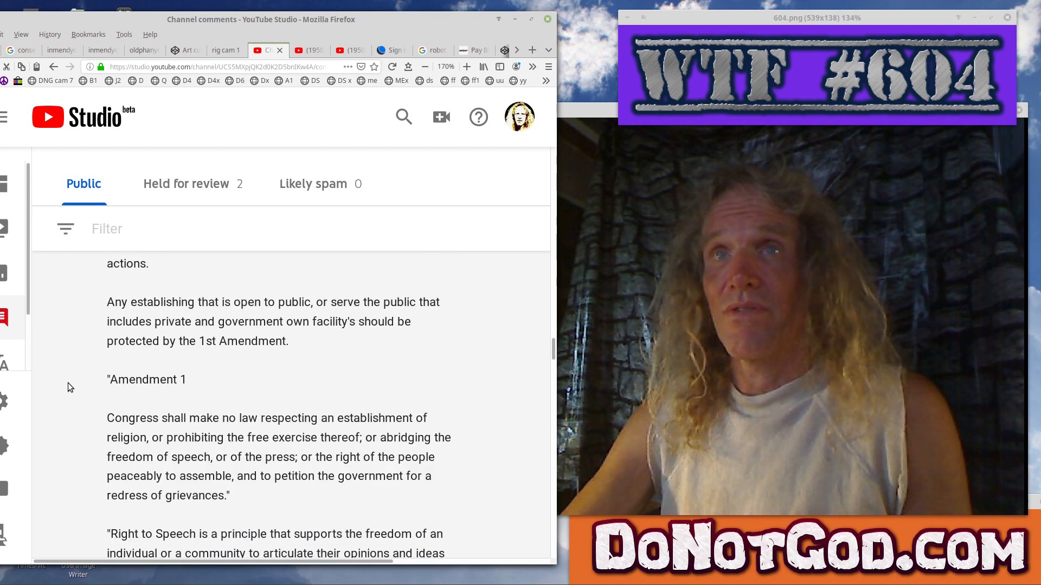
# Scroll to the comment's end, revealing the six-day-old 'random happiness' comment below
pyautogui.scroll(-3)
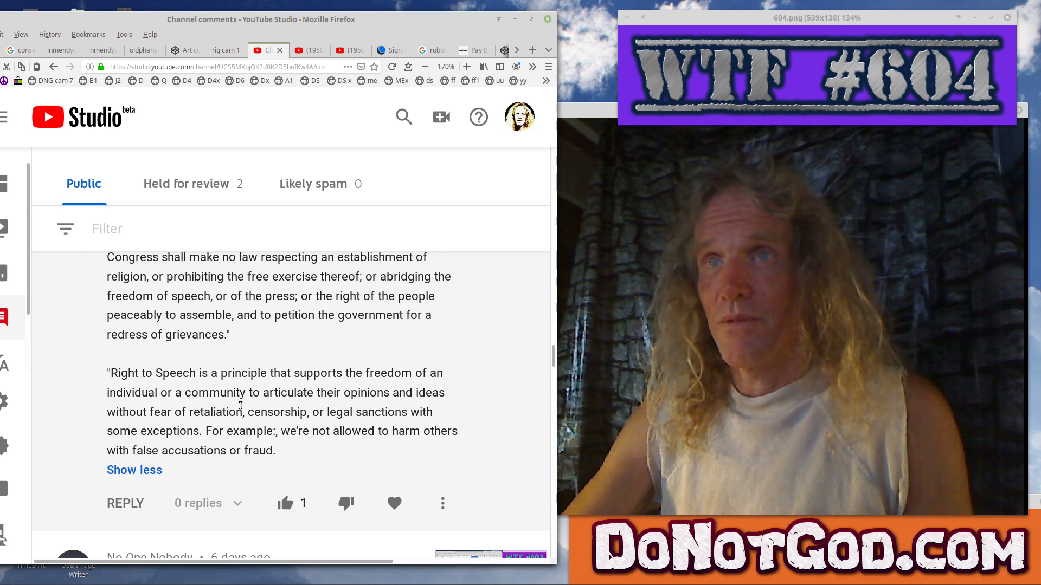
pyautogui.moveTo(331, 407)
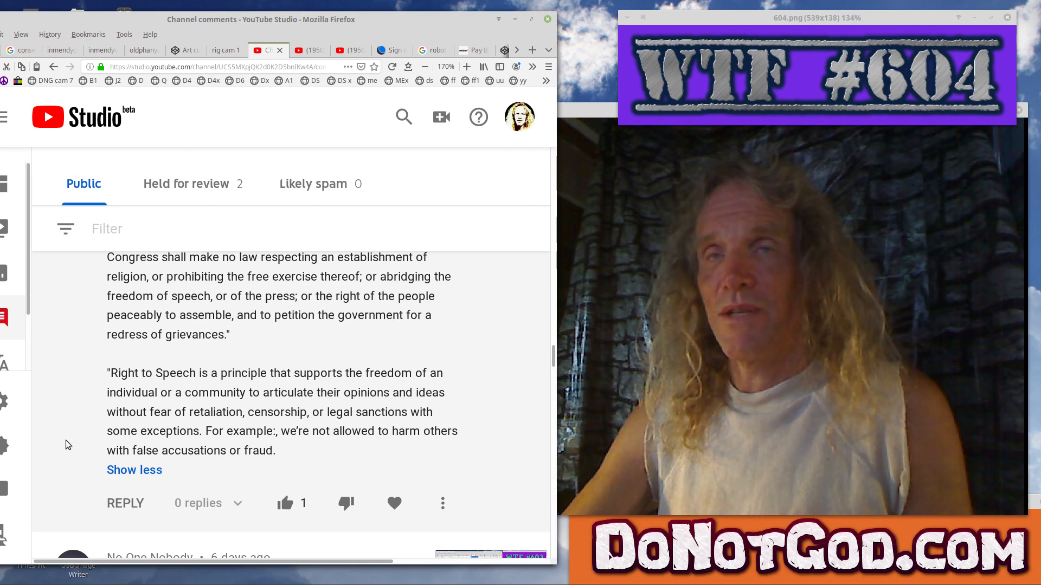
pyautogui.scroll(-3)
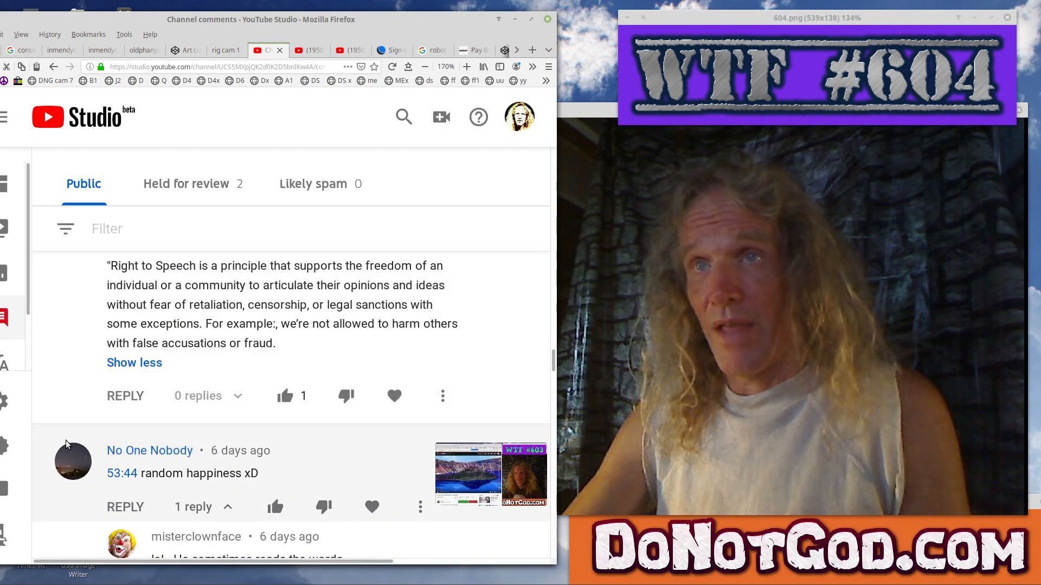
# Show the 'random happiness xD' comment and its reply about misread words
pyautogui.scroll(-3)
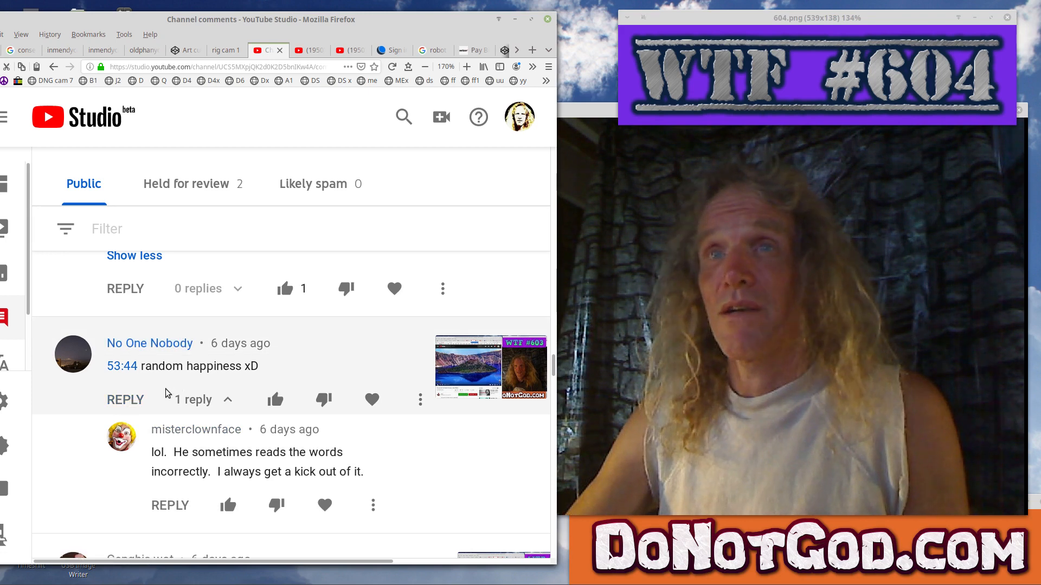
pyautogui.moveTo(420, 399)
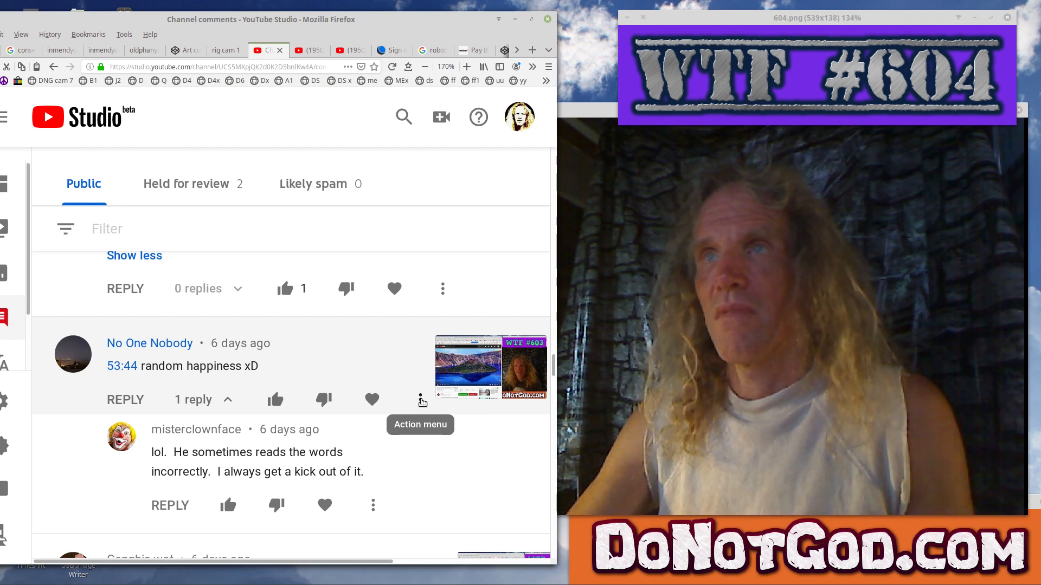
pyautogui.click(422, 400)
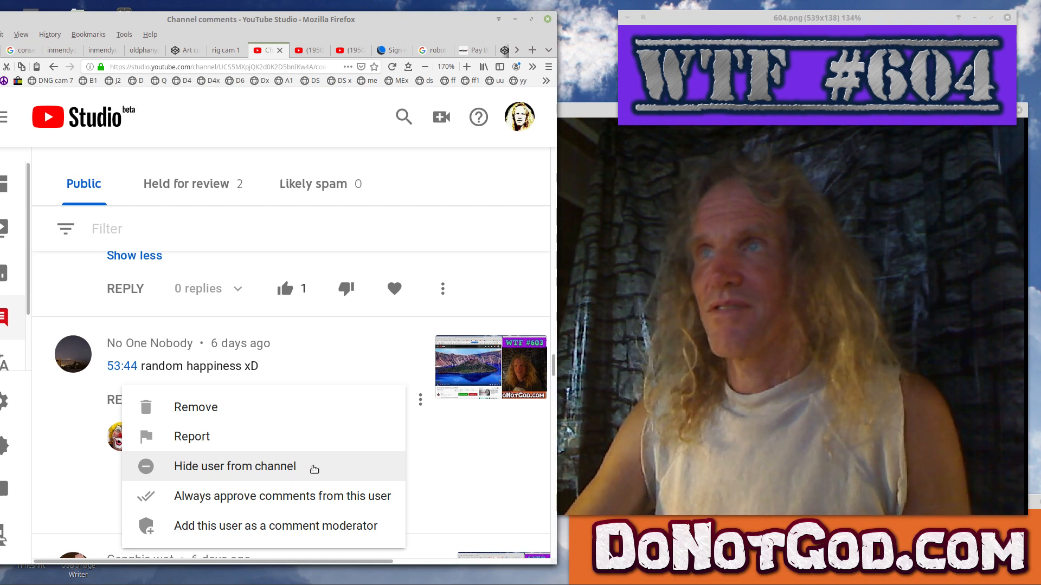
pyautogui.moveTo(444, 457)
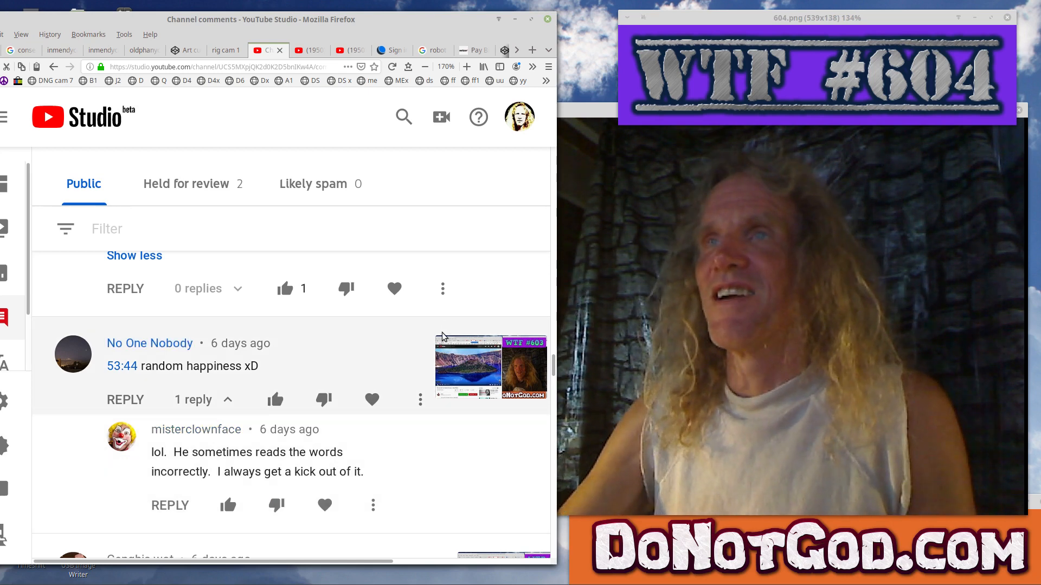
pyautogui.moveTo(419, 399)
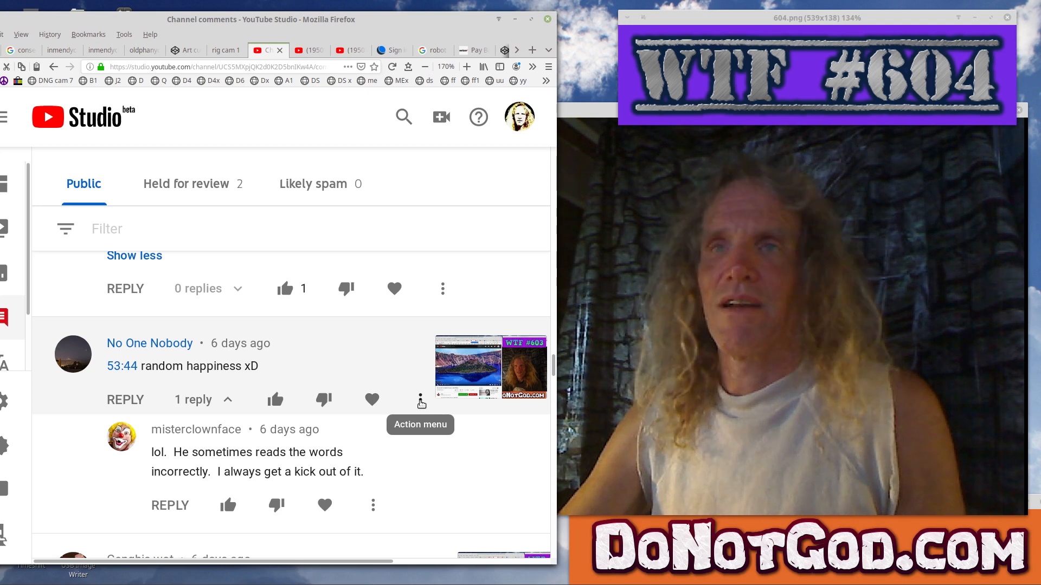
pyautogui.scroll(-3)
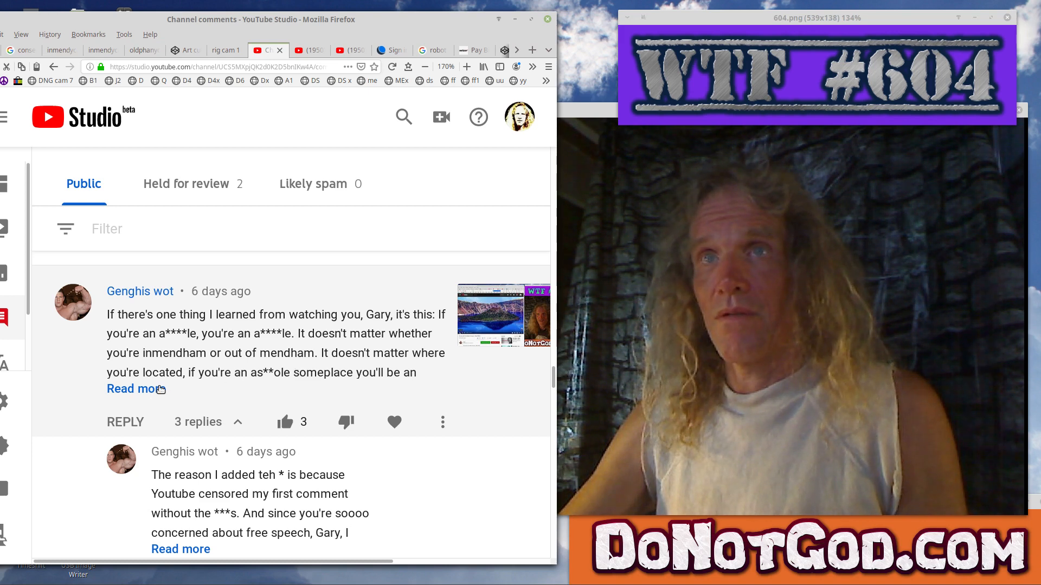
pyautogui.click(131, 389)
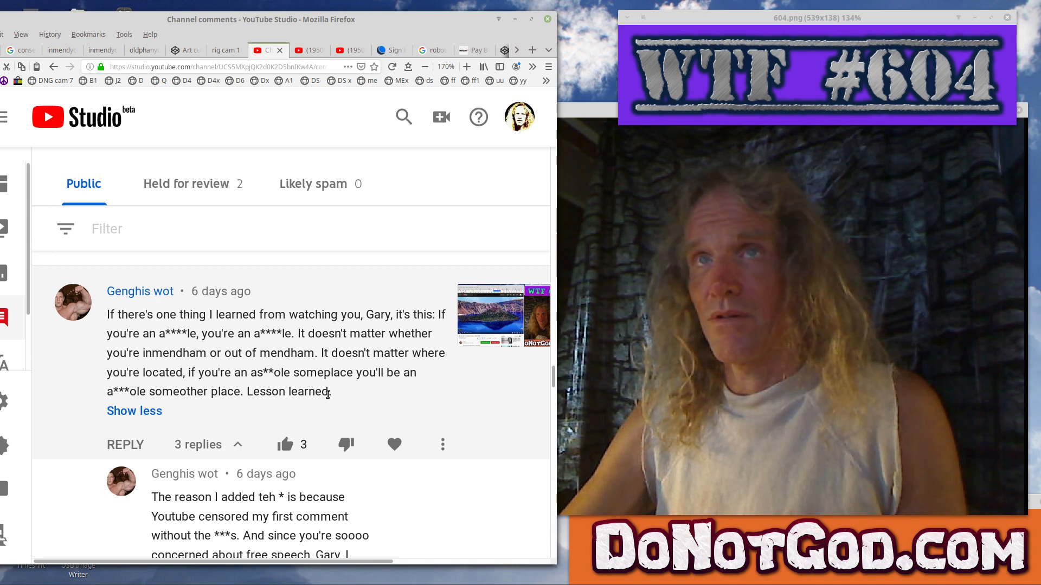
pyautogui.scroll(-3)
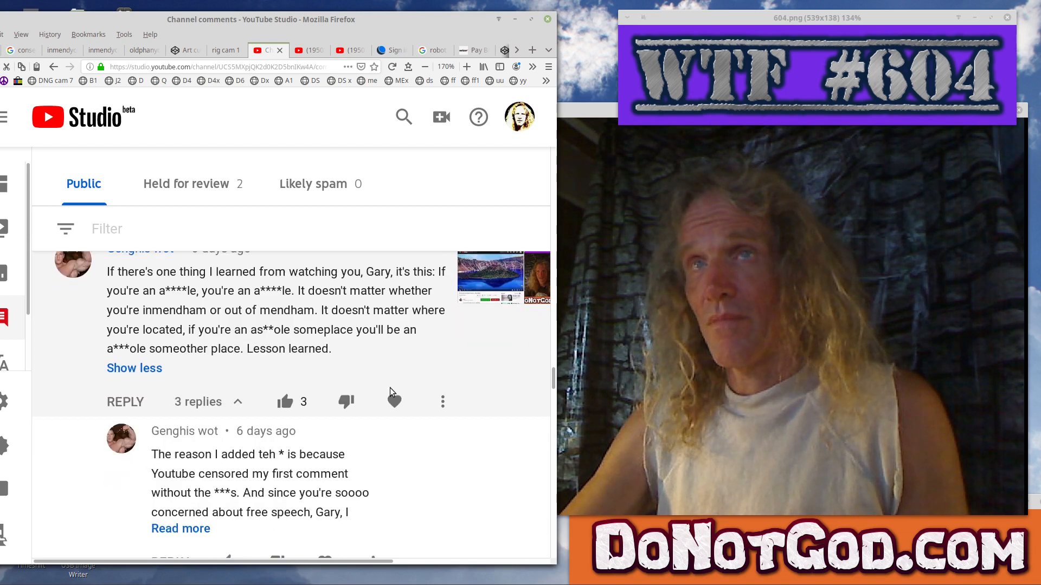
pyautogui.scroll(-3)
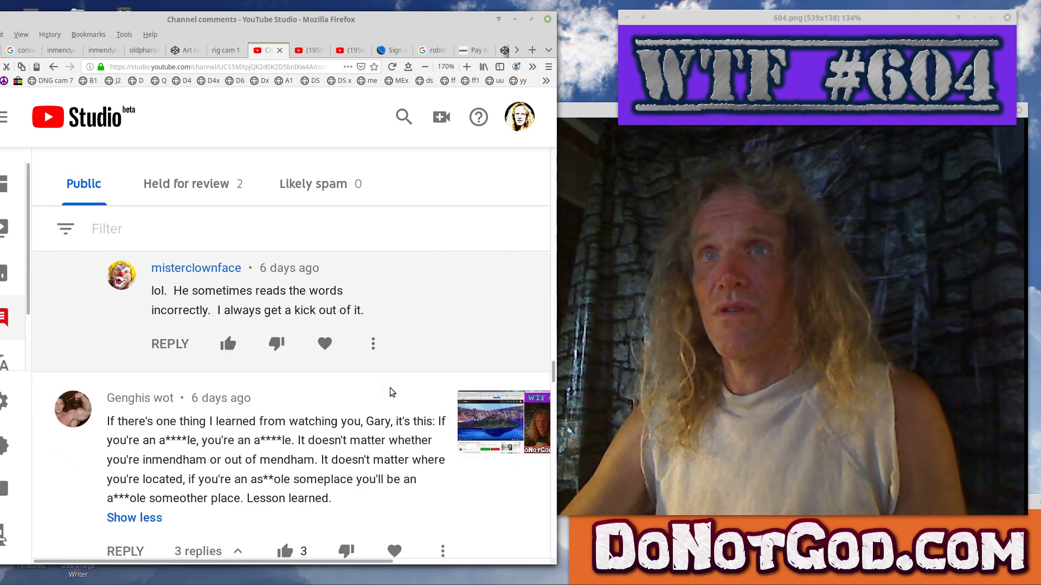
pyautogui.scroll(-3)
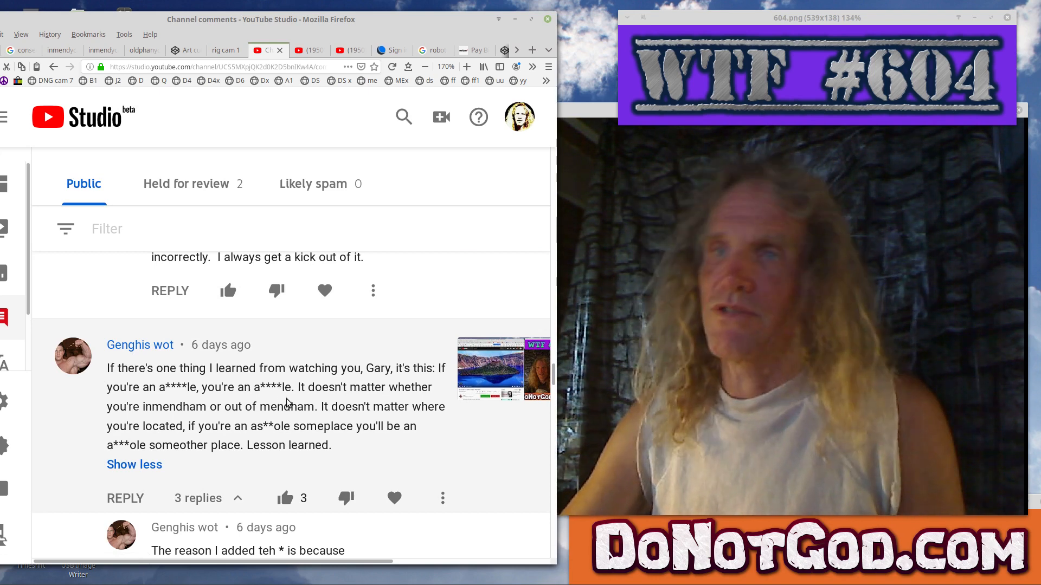
pyautogui.scroll(-3)
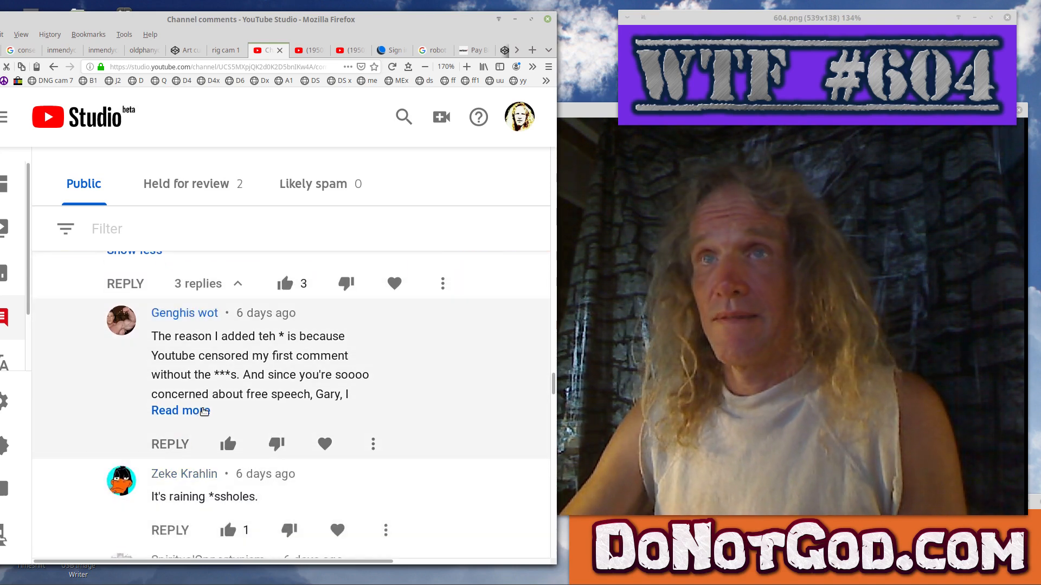
pyautogui.click(177, 410)
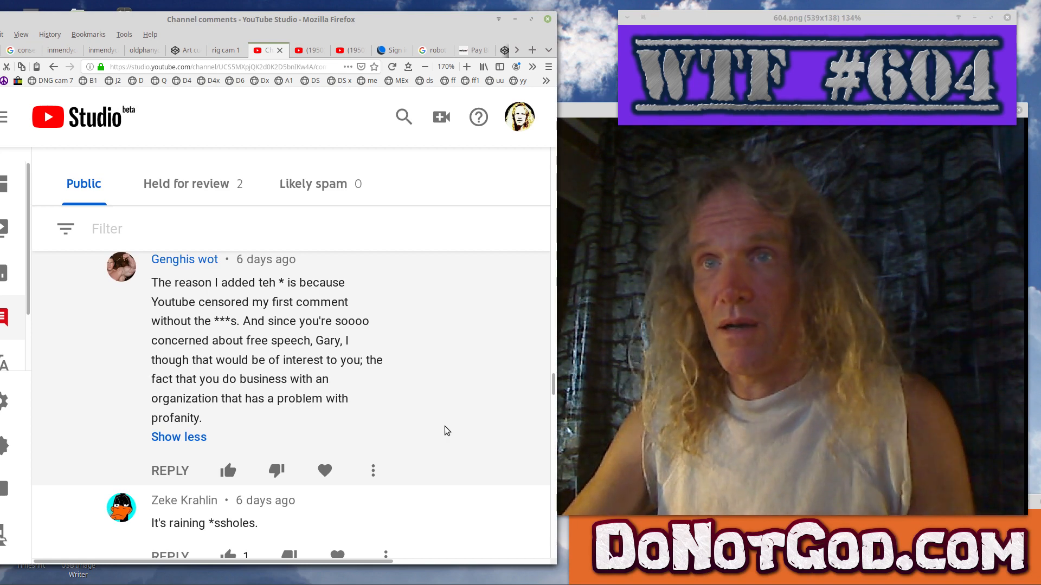
pyautogui.scroll(-3)
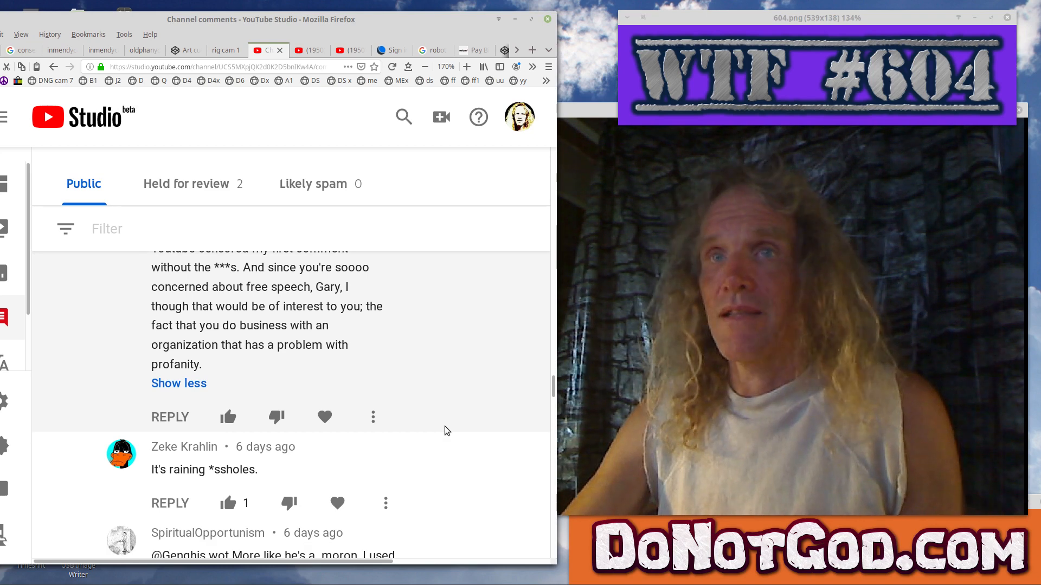
pyautogui.scroll(-3)
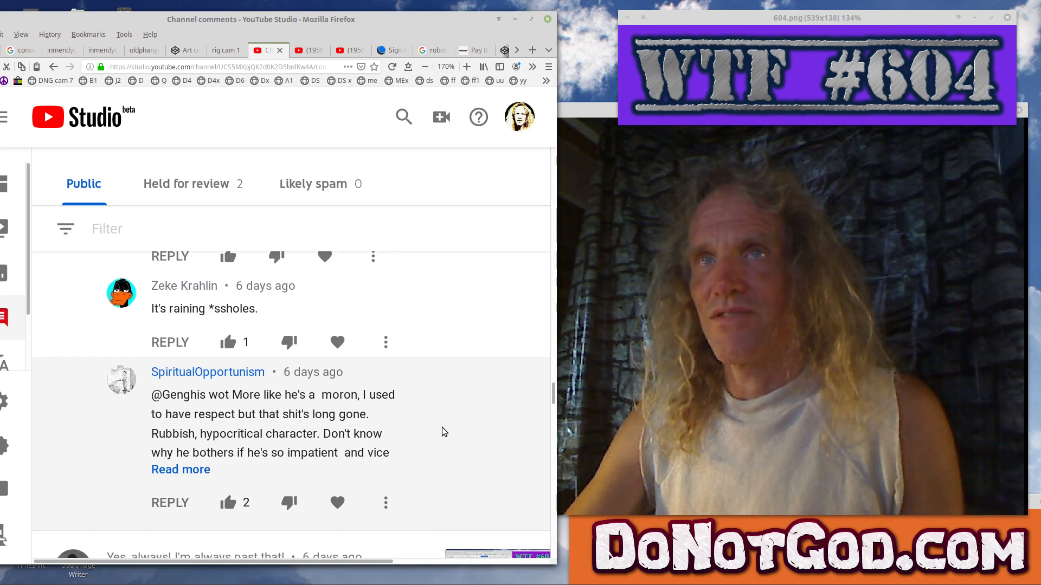
pyautogui.moveTo(337, 342)
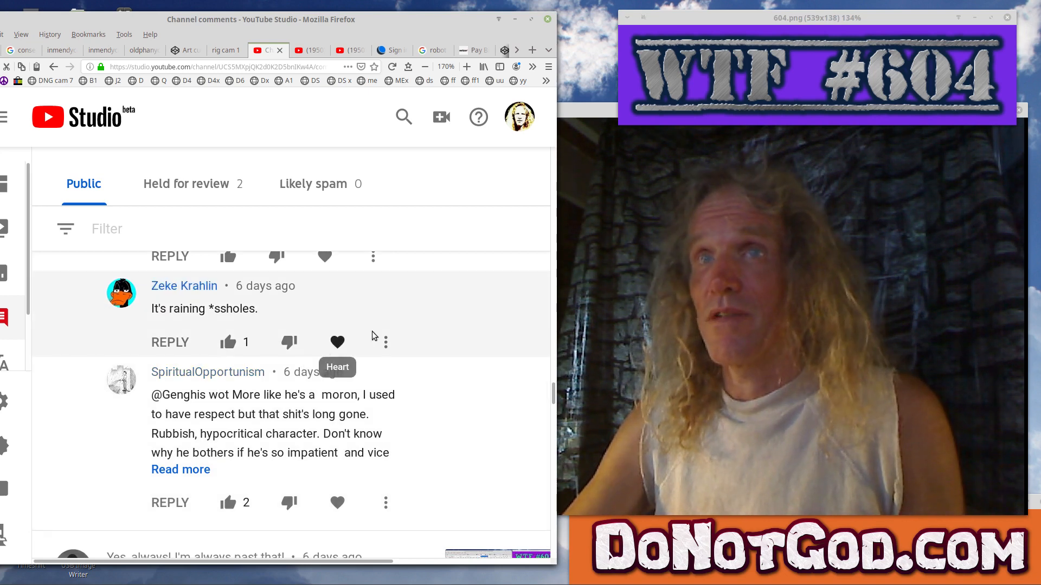
pyautogui.moveTo(387, 332)
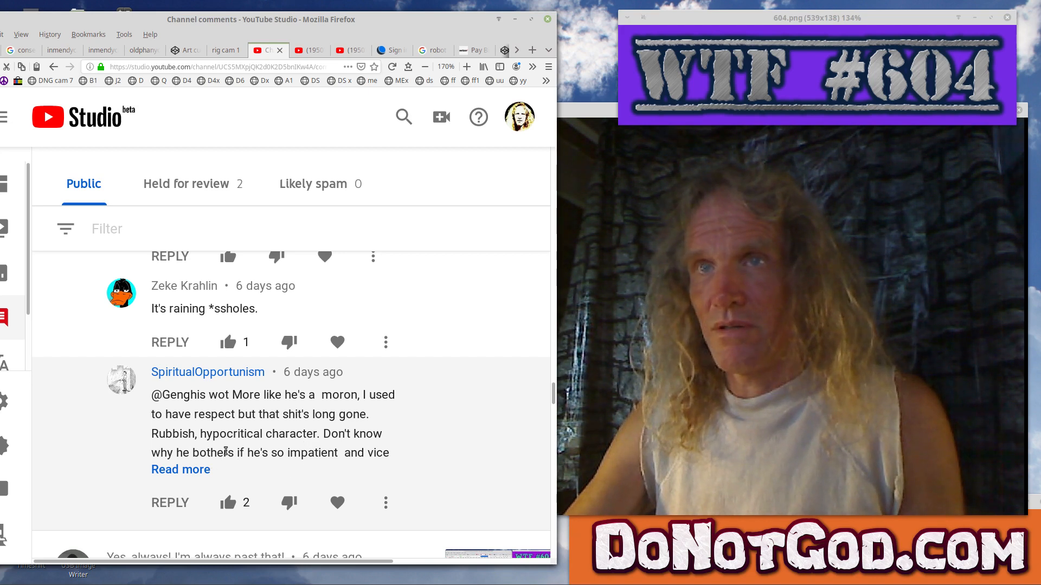
pyautogui.click(180, 469)
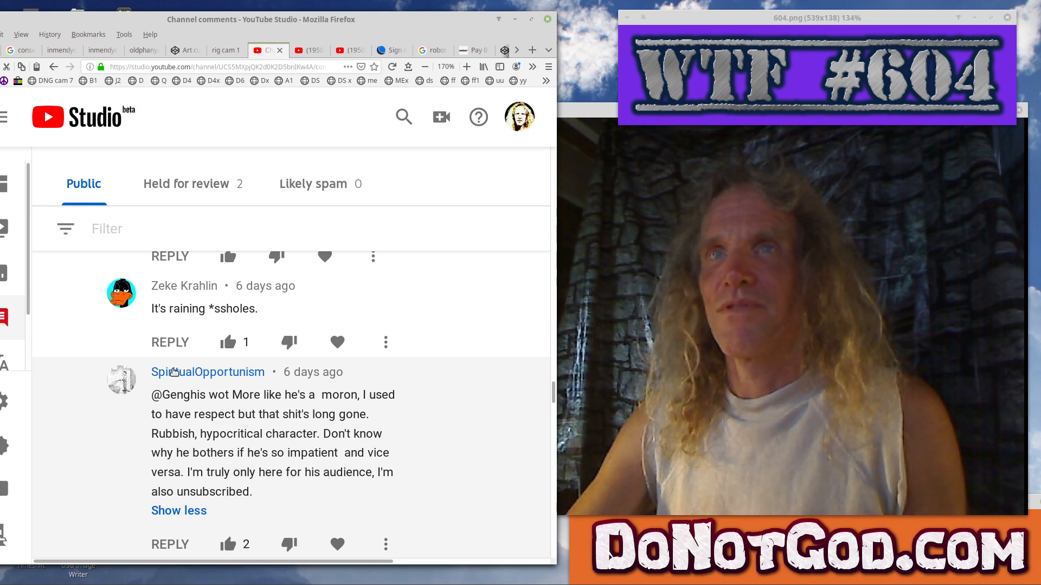
pyautogui.moveTo(237, 388)
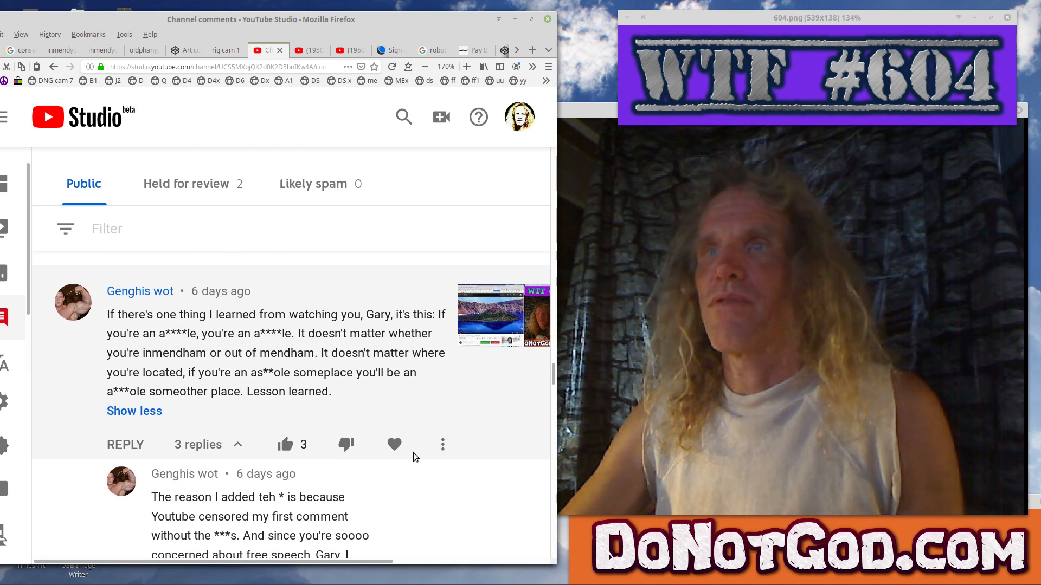
pyautogui.click(442, 444)
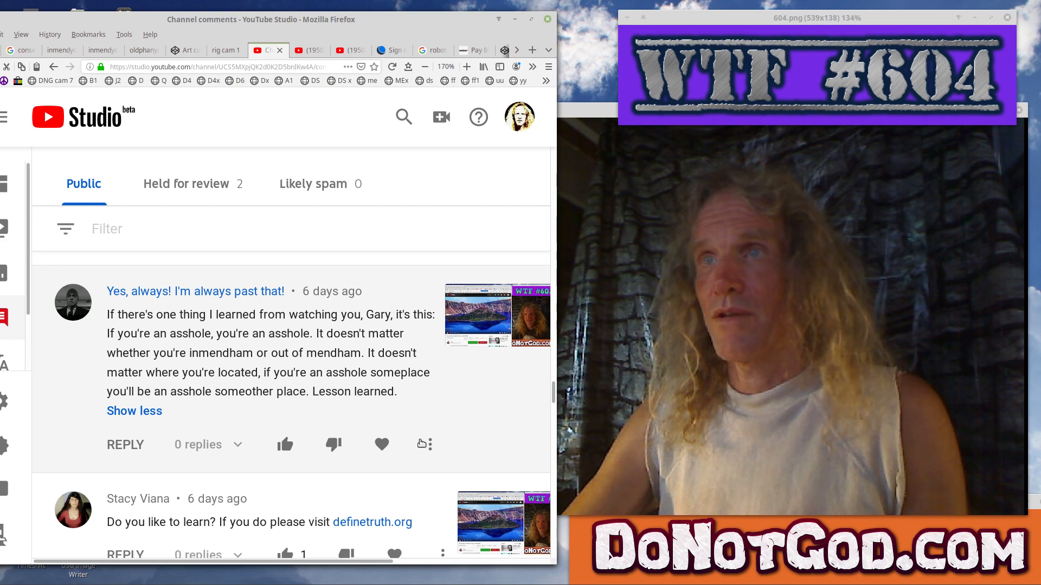
pyautogui.click(430, 444)
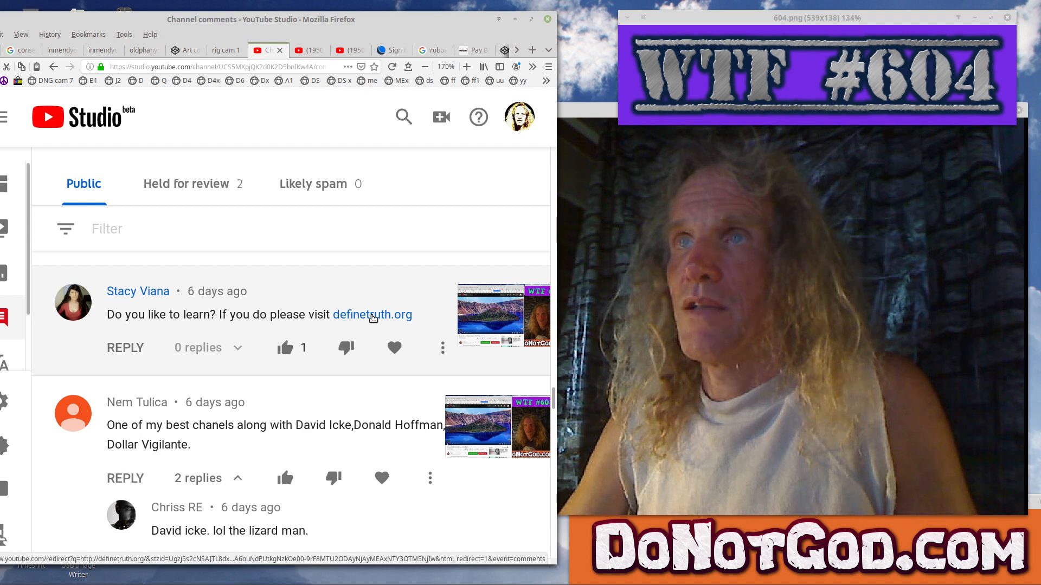
pyautogui.rightClick(373, 315)
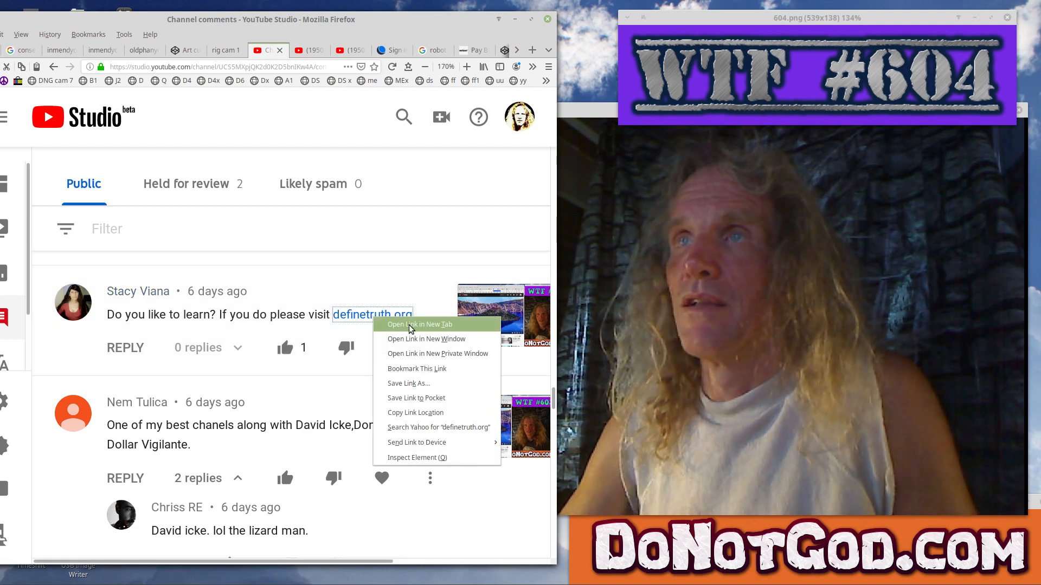
pyautogui.click(419, 324)
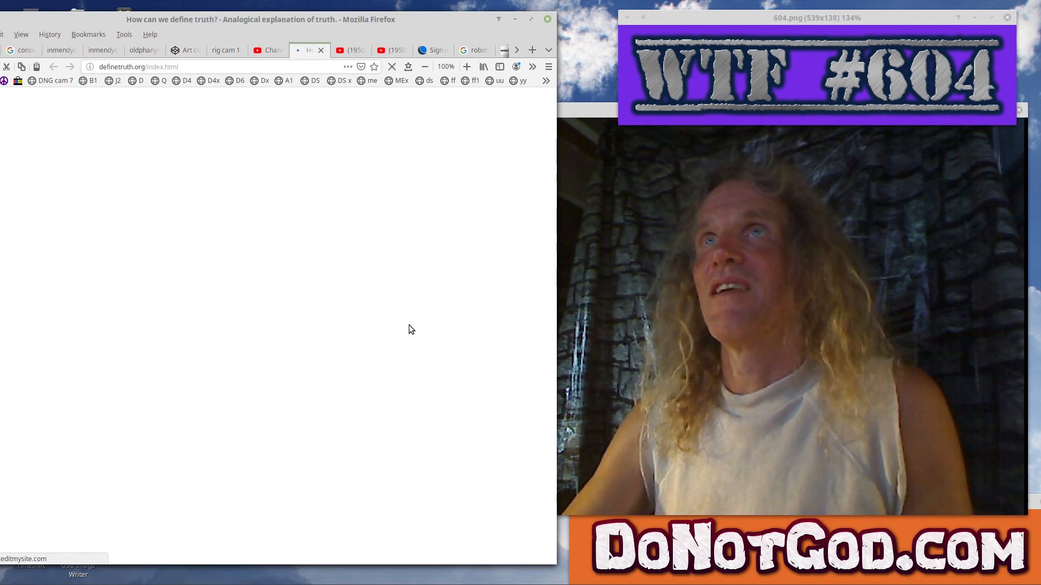